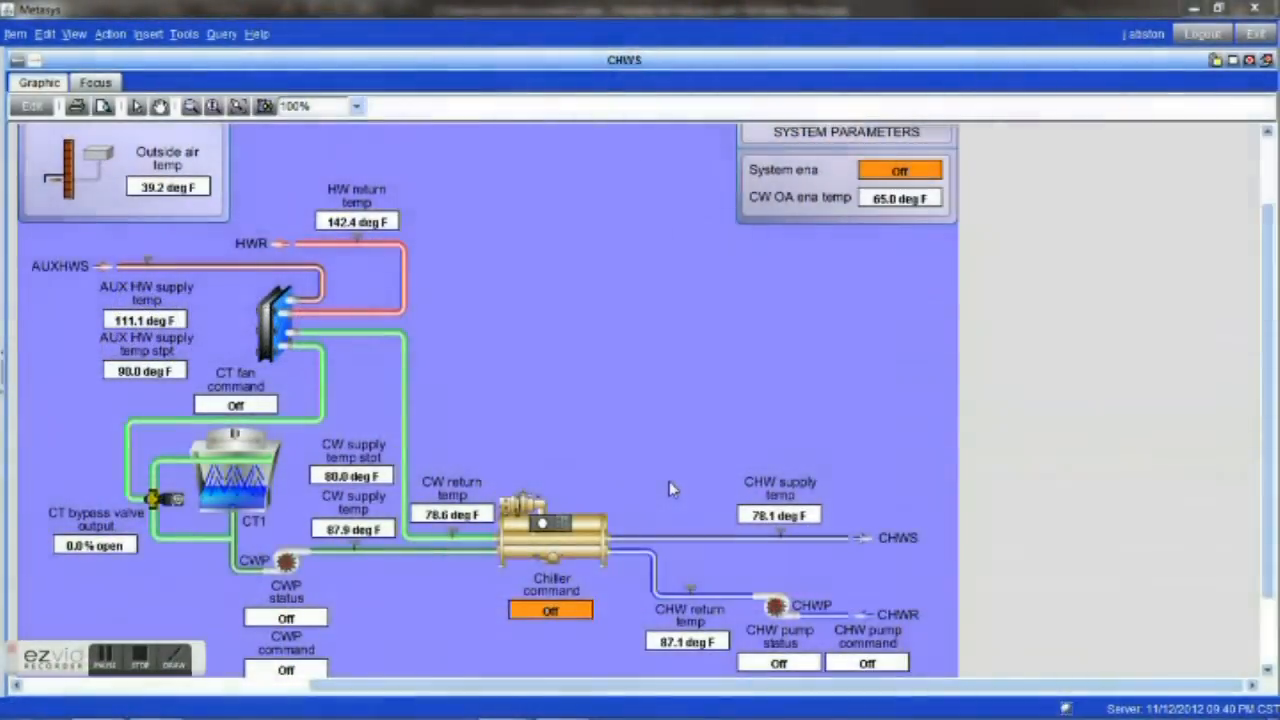
{"action": "mouse_move", "coordinate": [656, 432]}
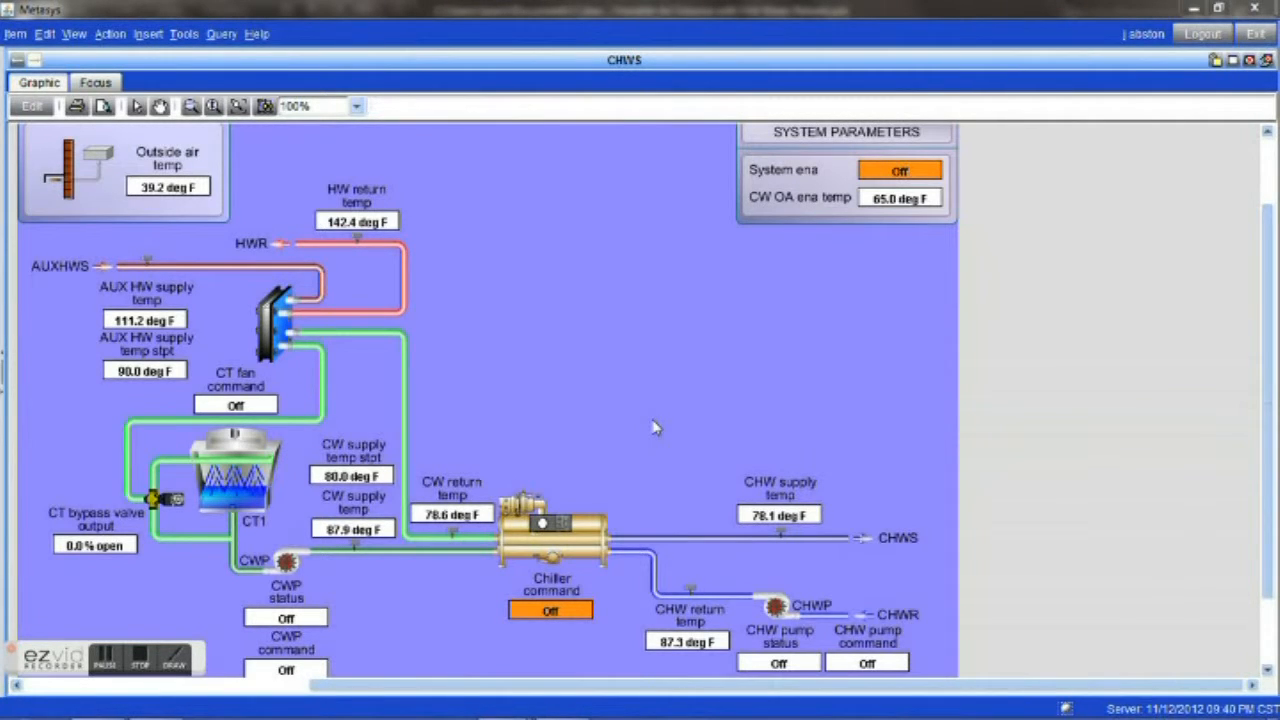
{"action": "mouse_move", "coordinate": [336, 290]}
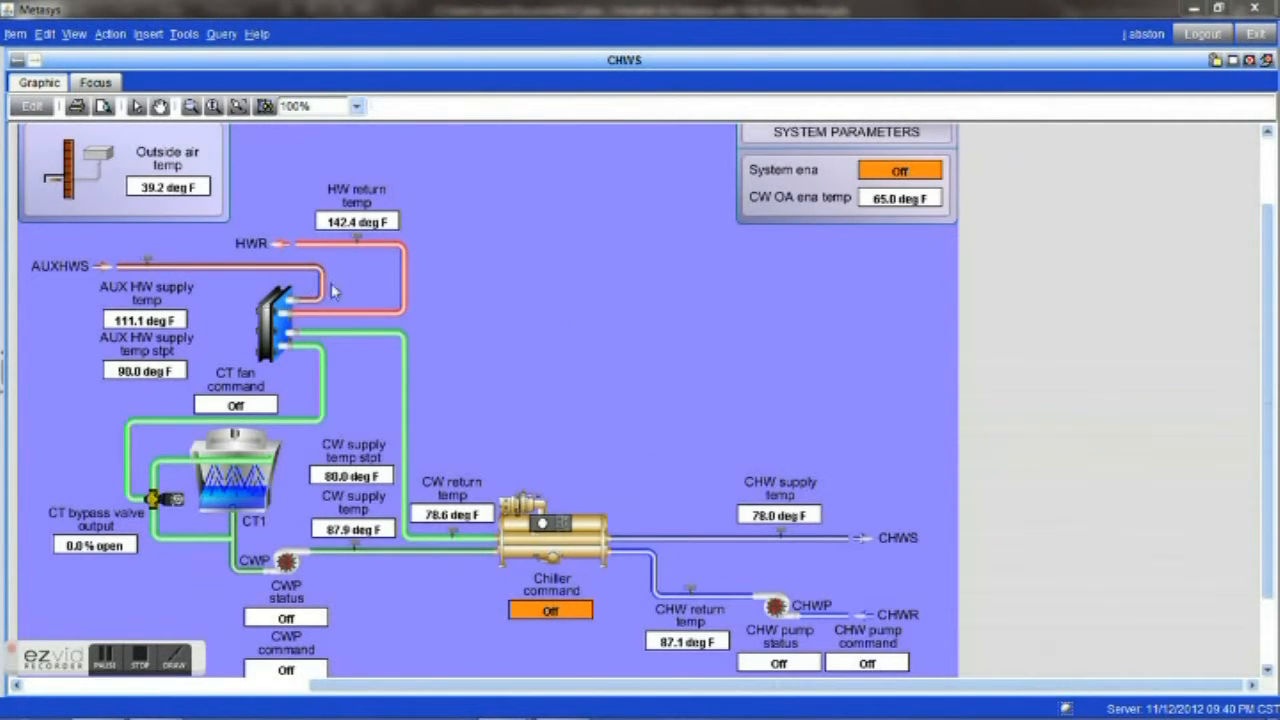
{"action": "mouse_move", "coordinate": [588, 402]}
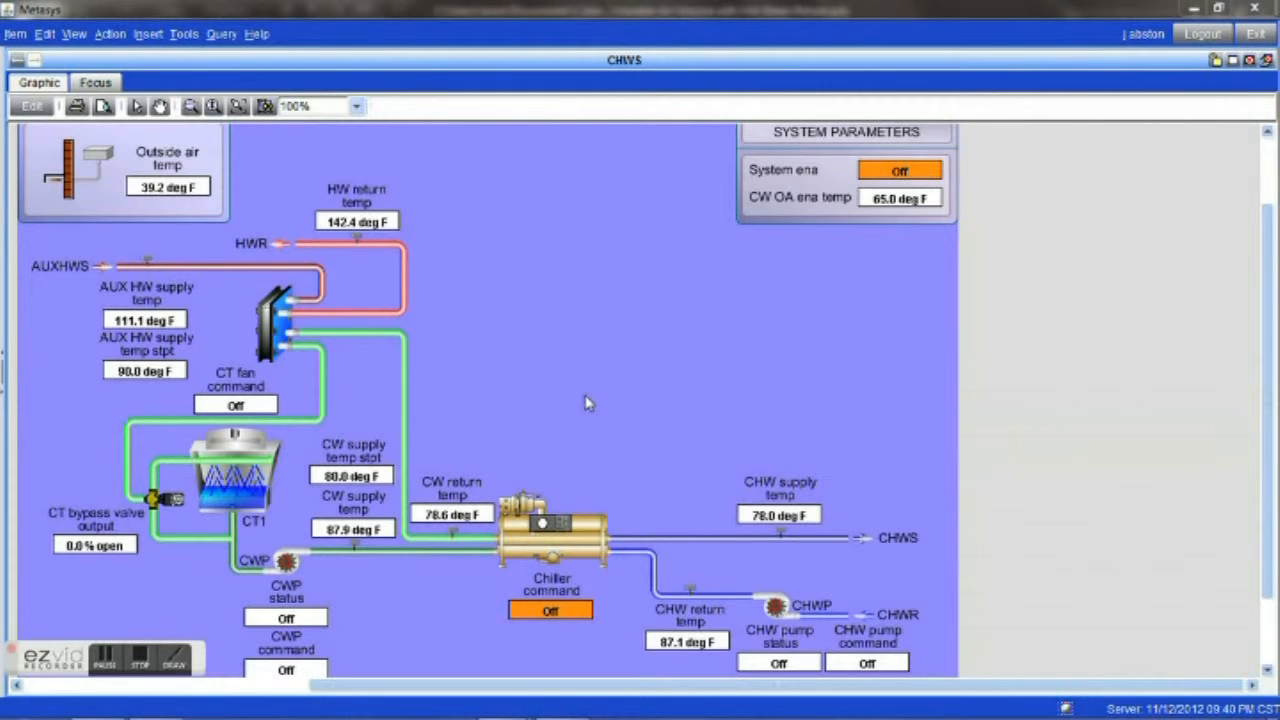
{"action": "mouse_move", "coordinate": [632, 374]}
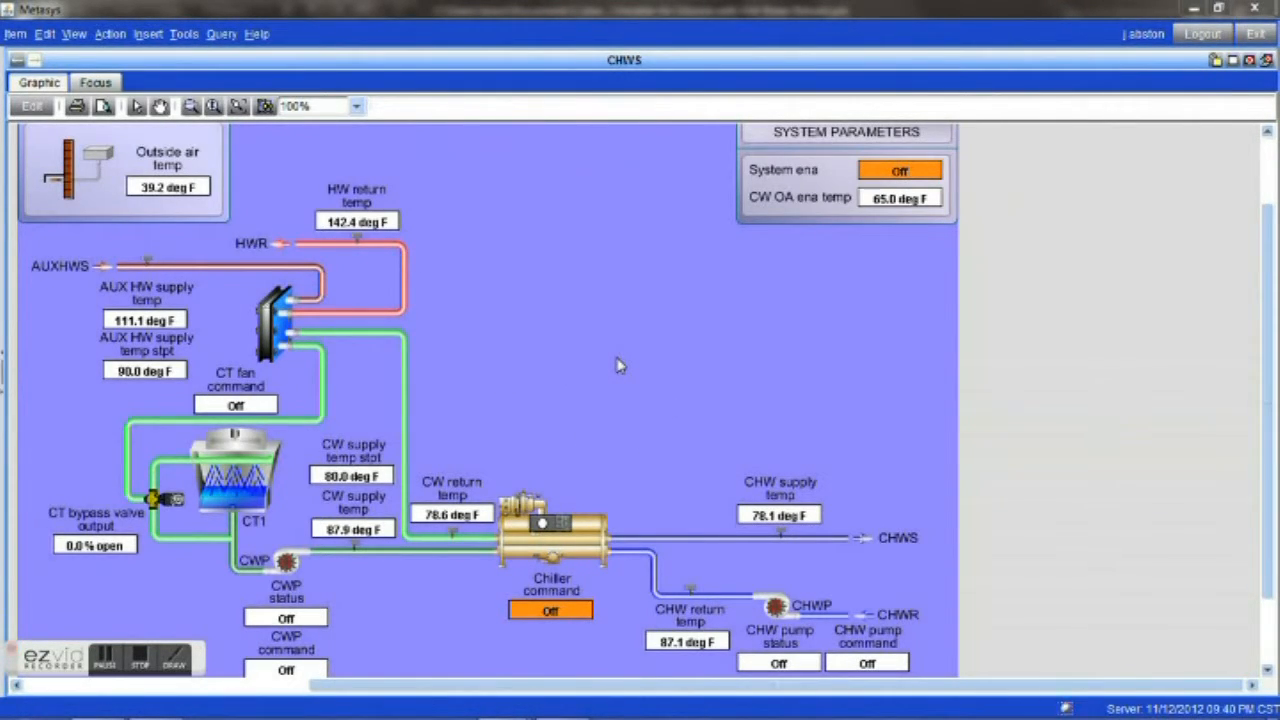
{"action": "mouse_move", "coordinate": [556, 316]}
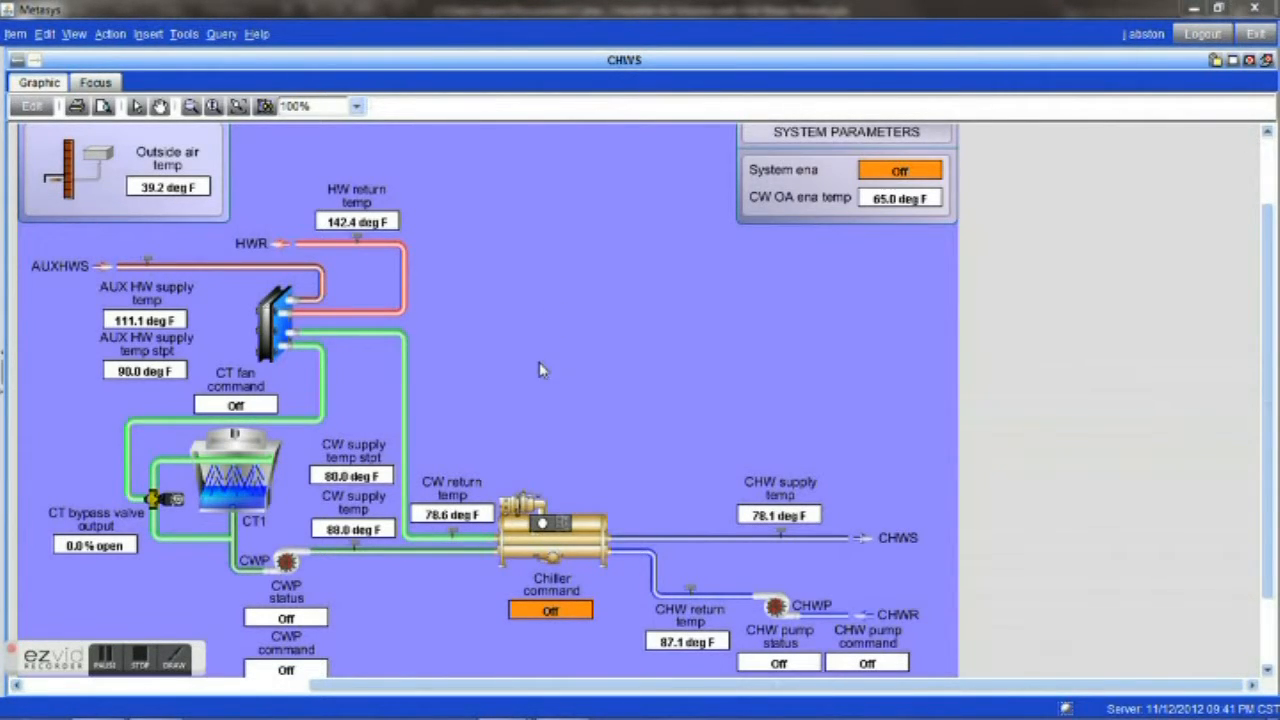
{"action": "mouse_move", "coordinate": [558, 460]}
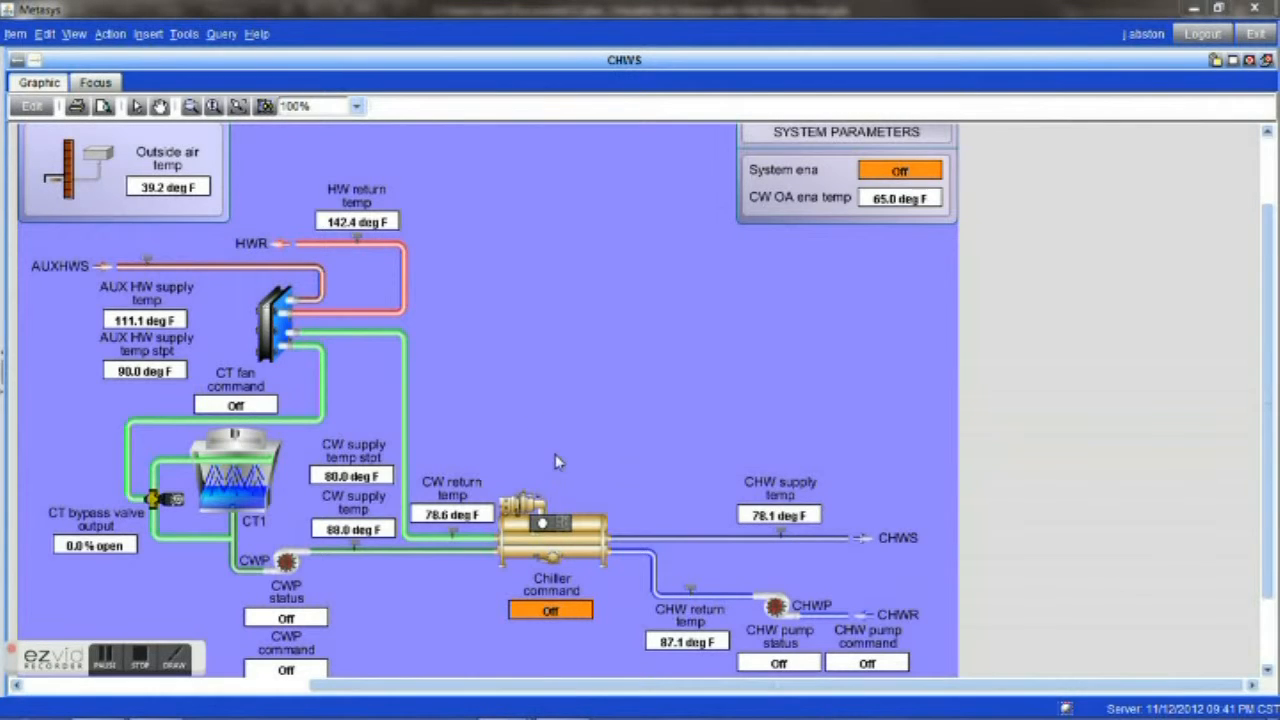
{"action": "mouse_move", "coordinate": [550, 324]}
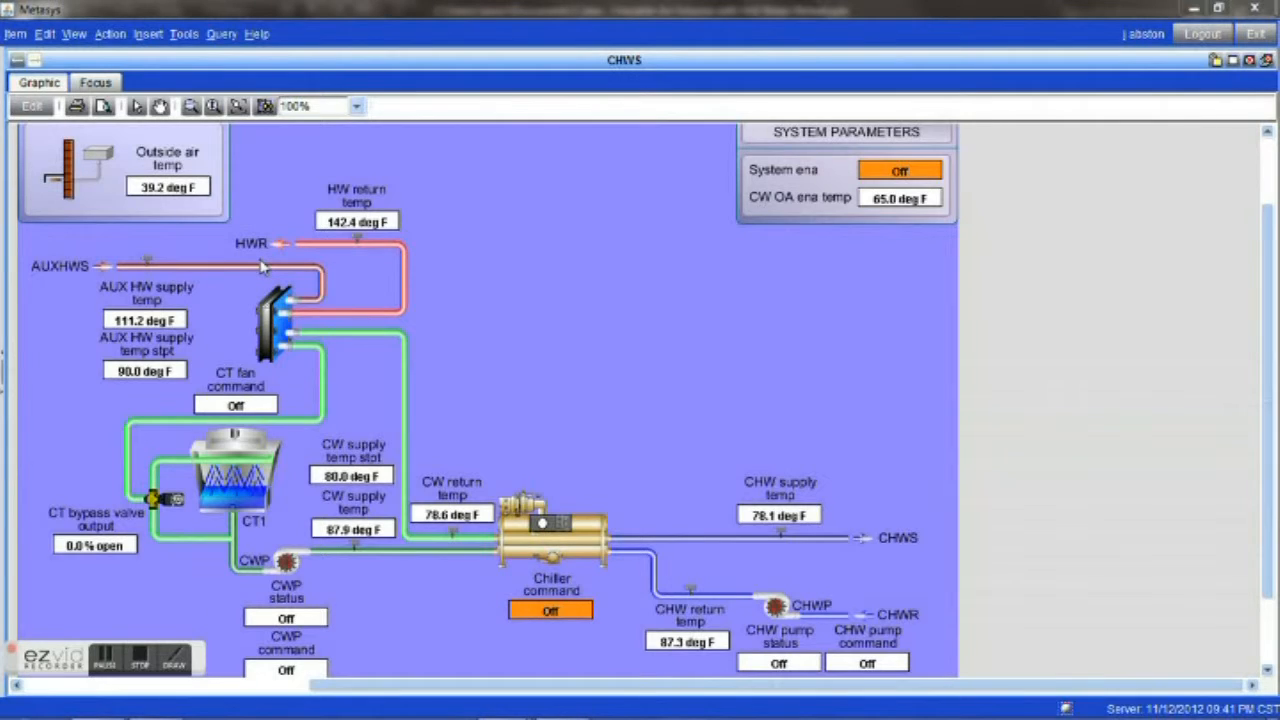
{"action": "mouse_move", "coordinate": [258, 268]}
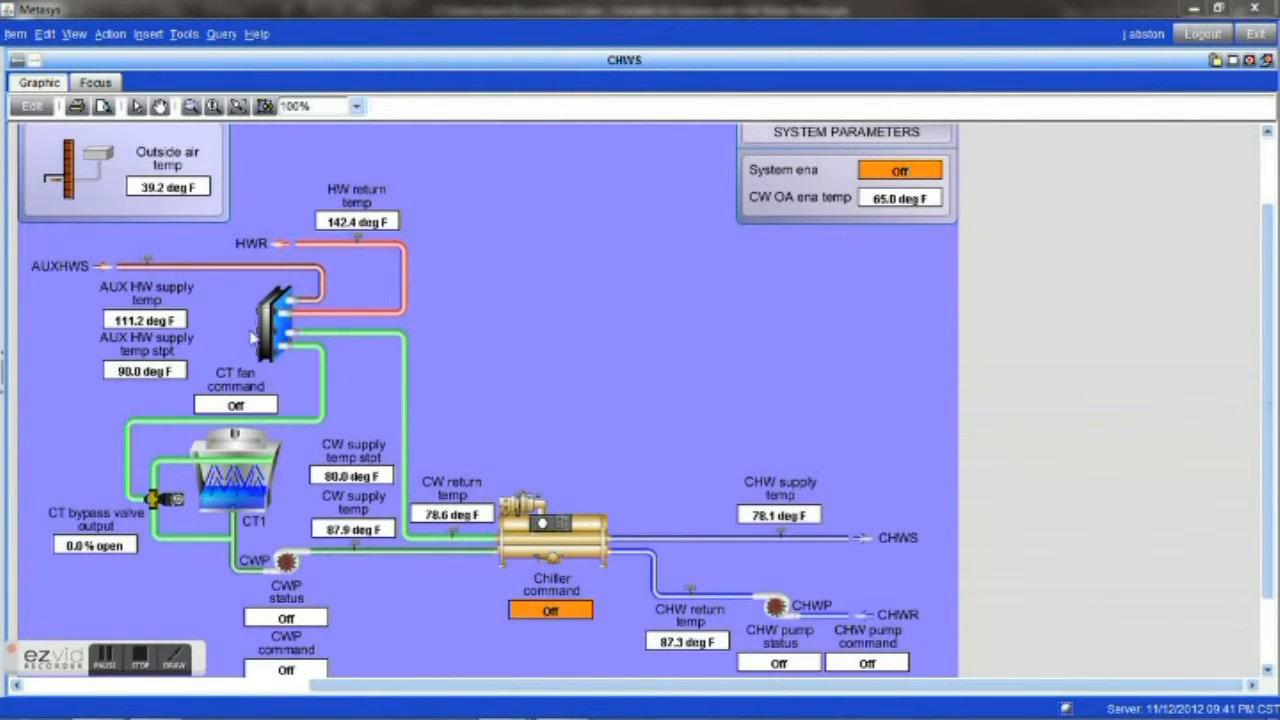
{"action": "mouse_move", "coordinate": [238, 332]}
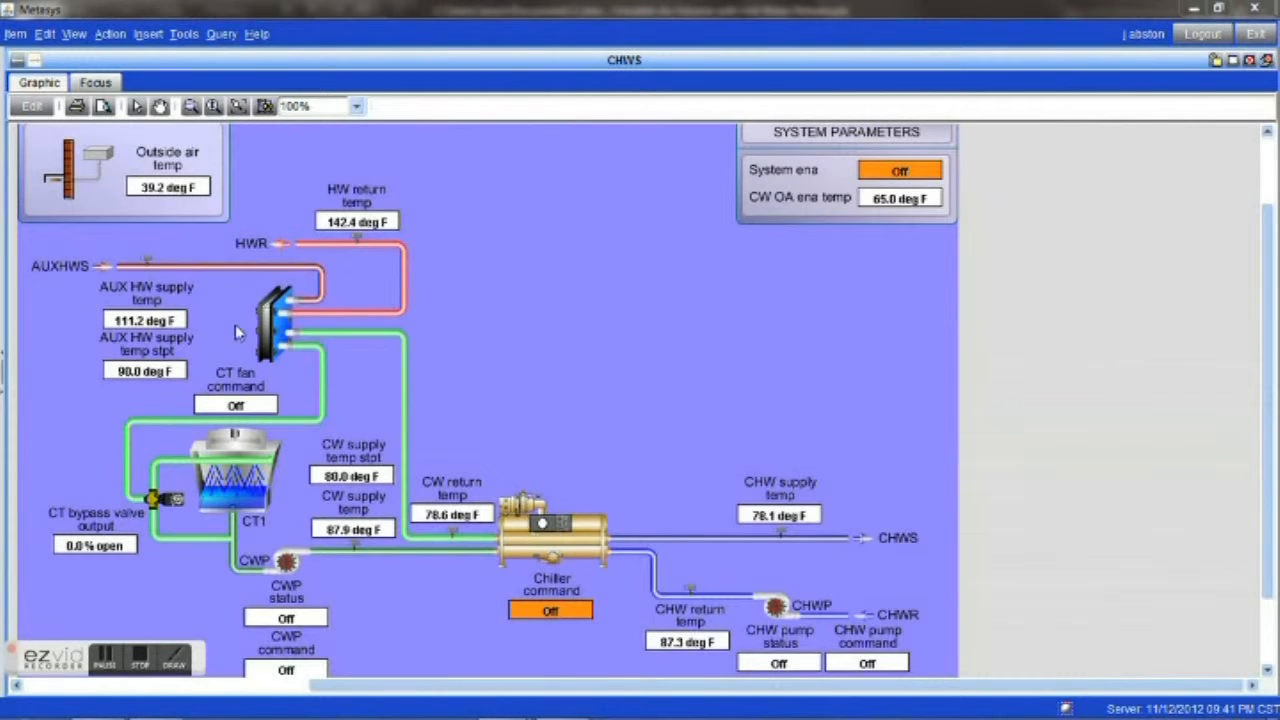
{"action": "mouse_move", "coordinate": [496, 364]}
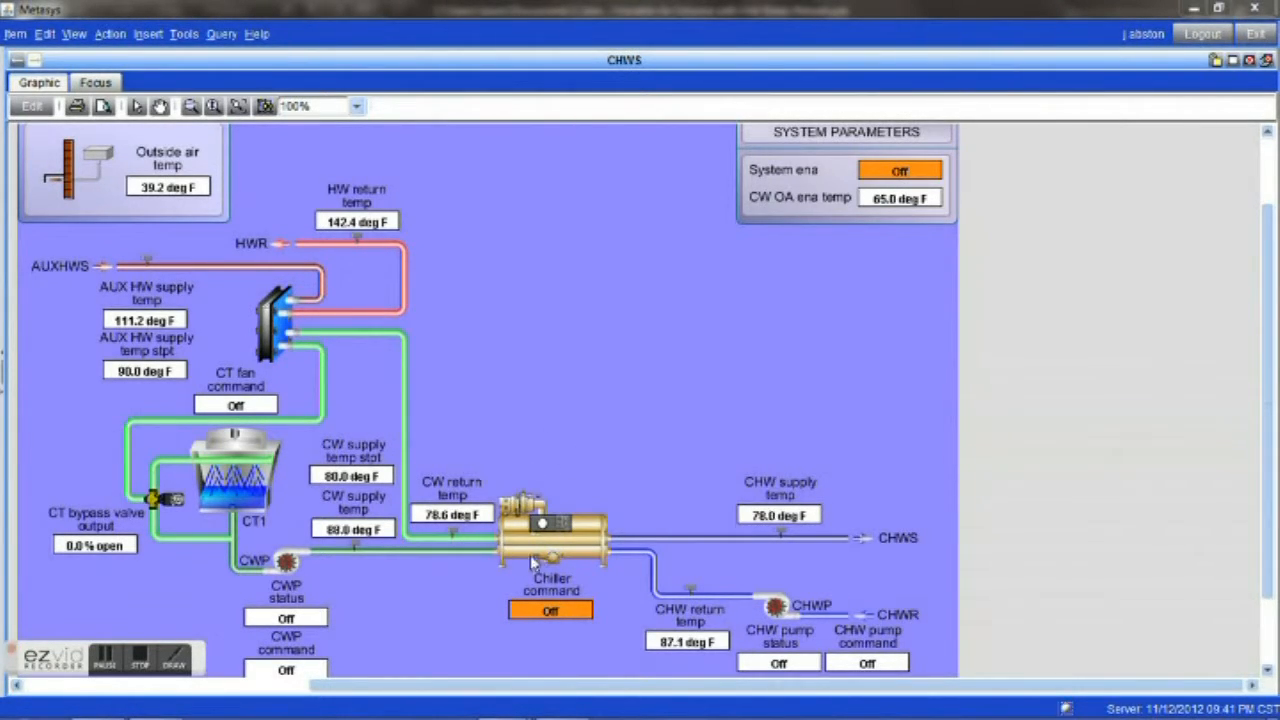
{"action": "mouse_move", "coordinate": [570, 544]}
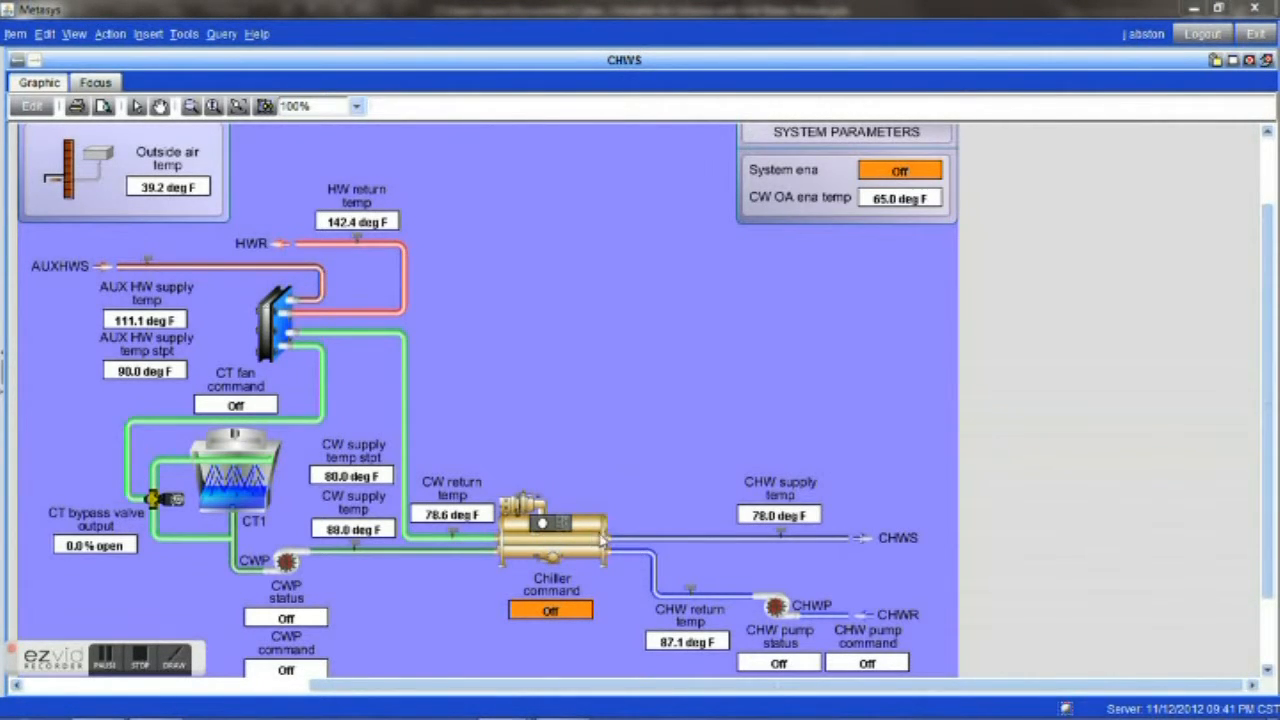
{"action": "mouse_move", "coordinate": [660, 544]}
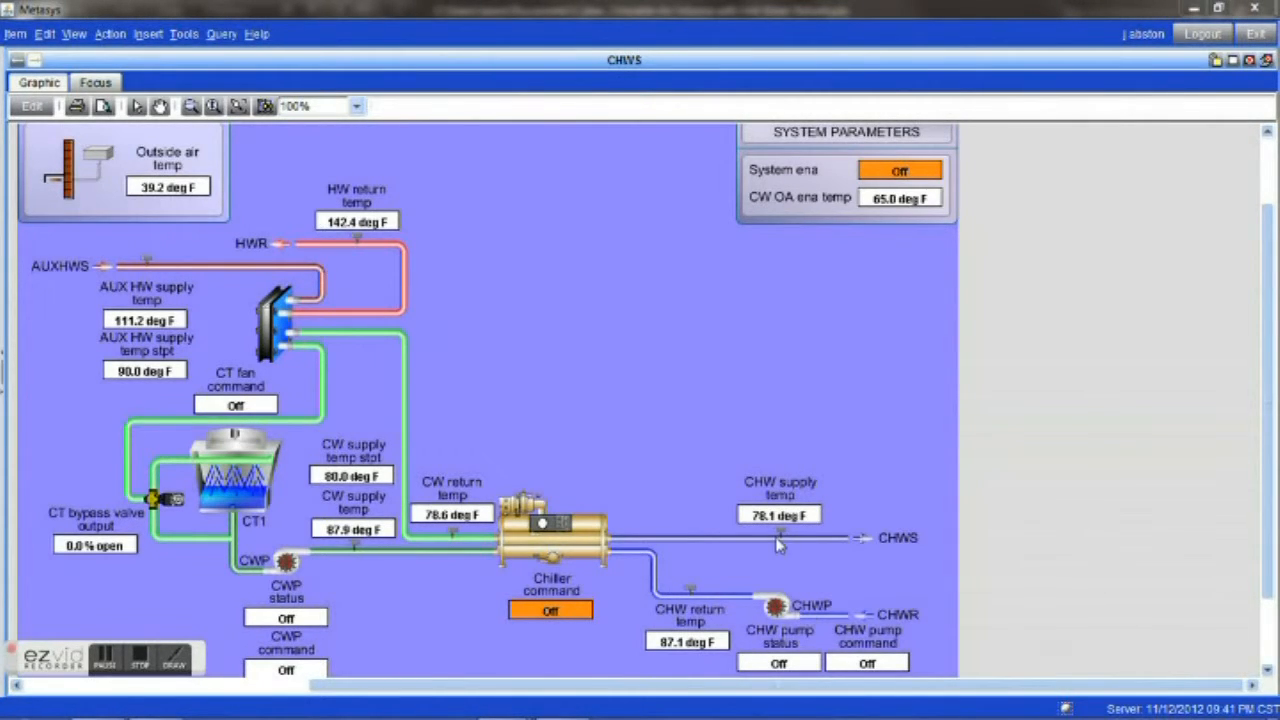
{"action": "mouse_move", "coordinate": [696, 496]}
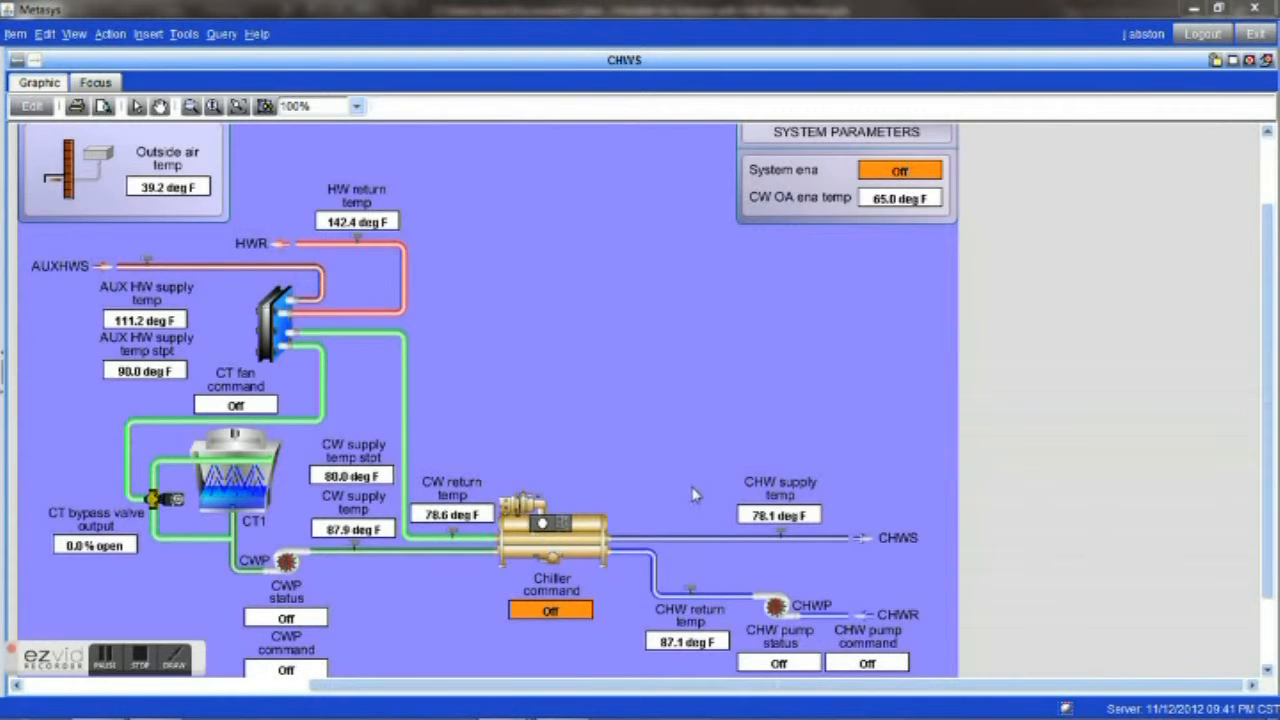
{"action": "mouse_move", "coordinate": [528, 540]}
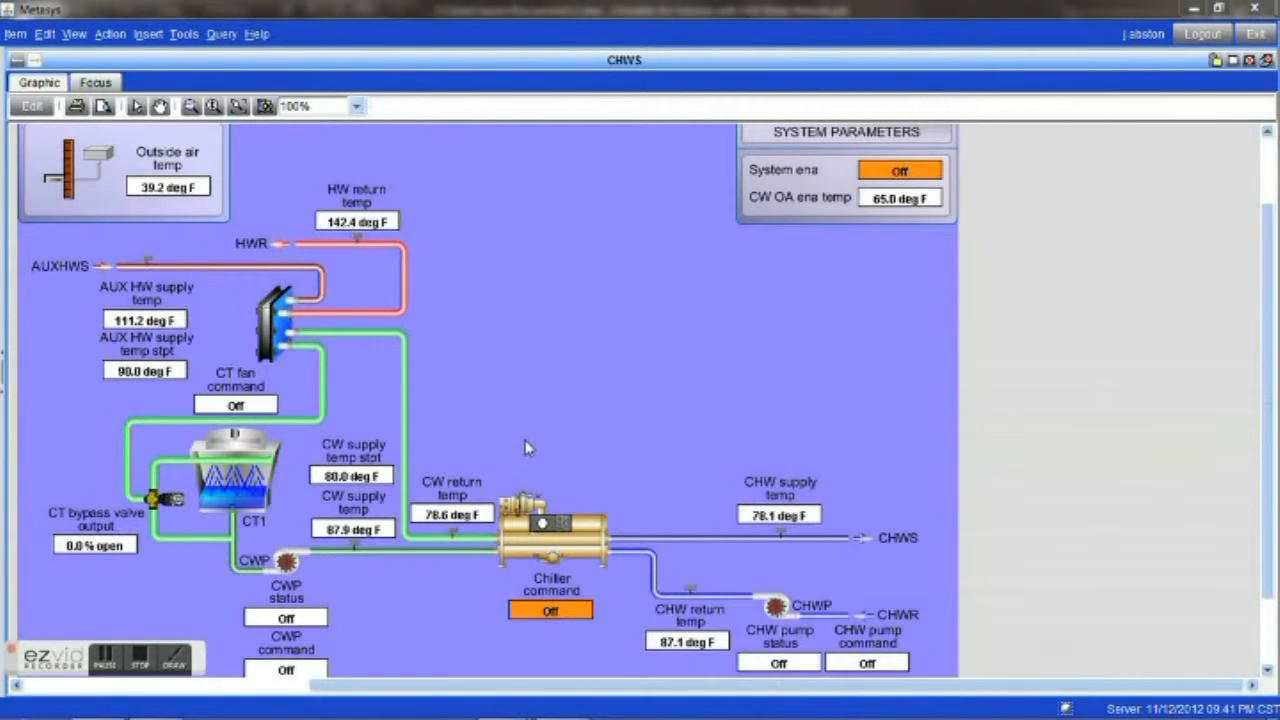
{"action": "mouse_move", "coordinate": [496, 452]}
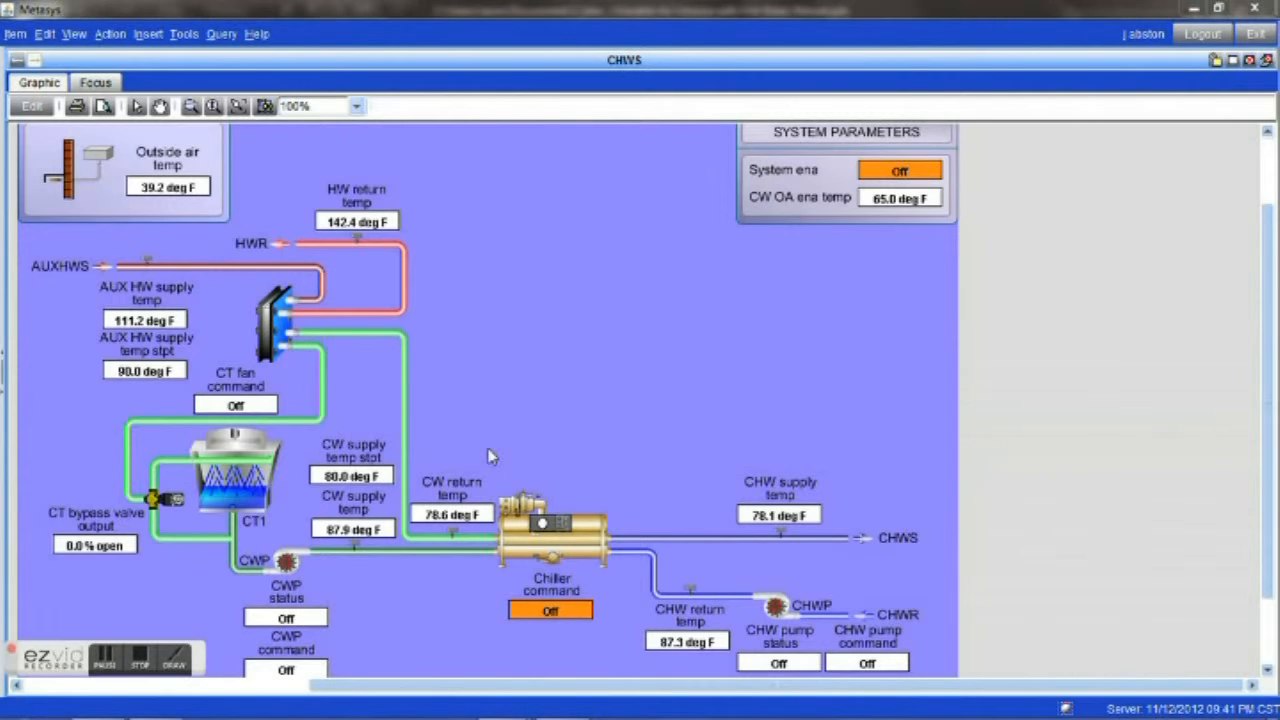
{"action": "mouse_move", "coordinate": [504, 428]}
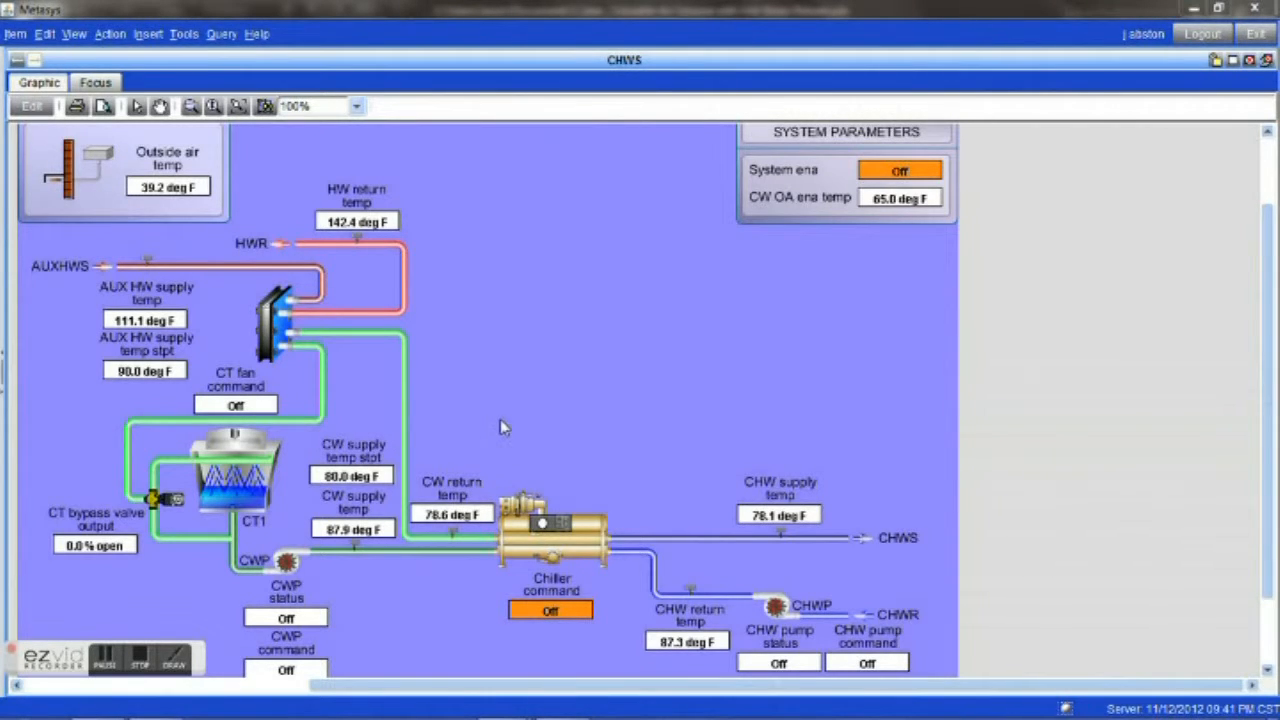
{"action": "mouse_move", "coordinate": [504, 422]}
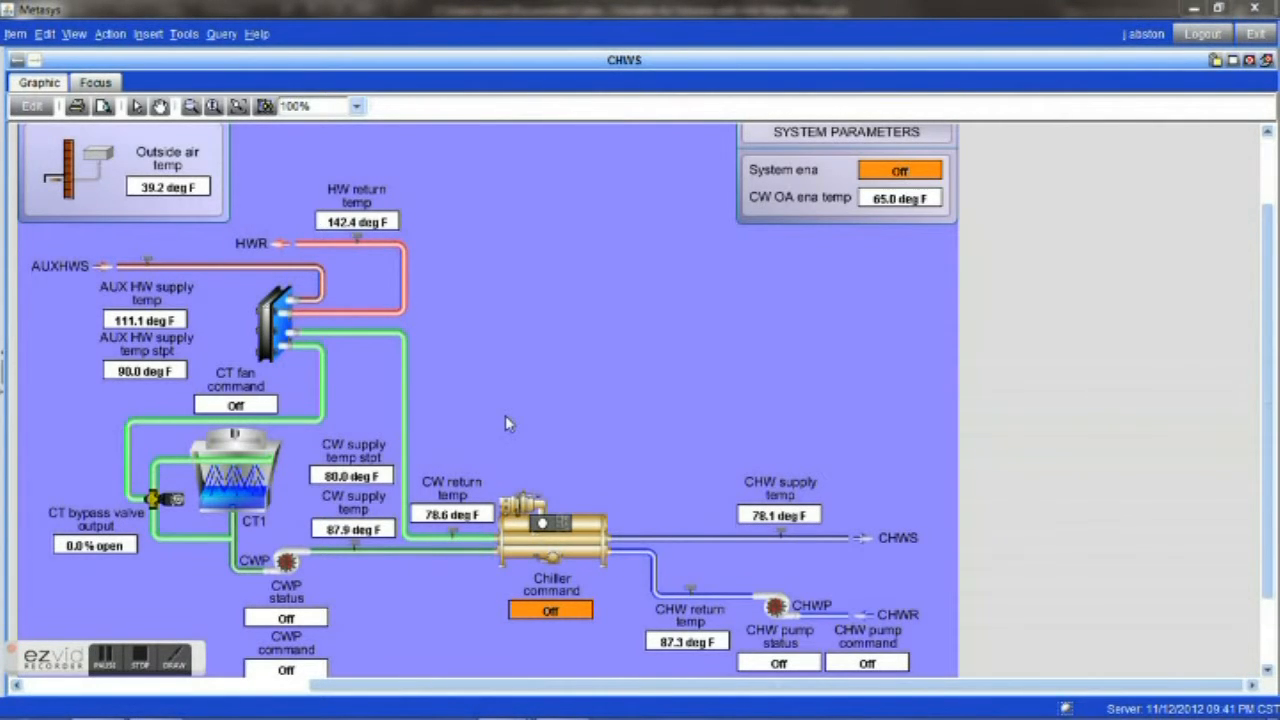
{"action": "mouse_move", "coordinate": [532, 472]}
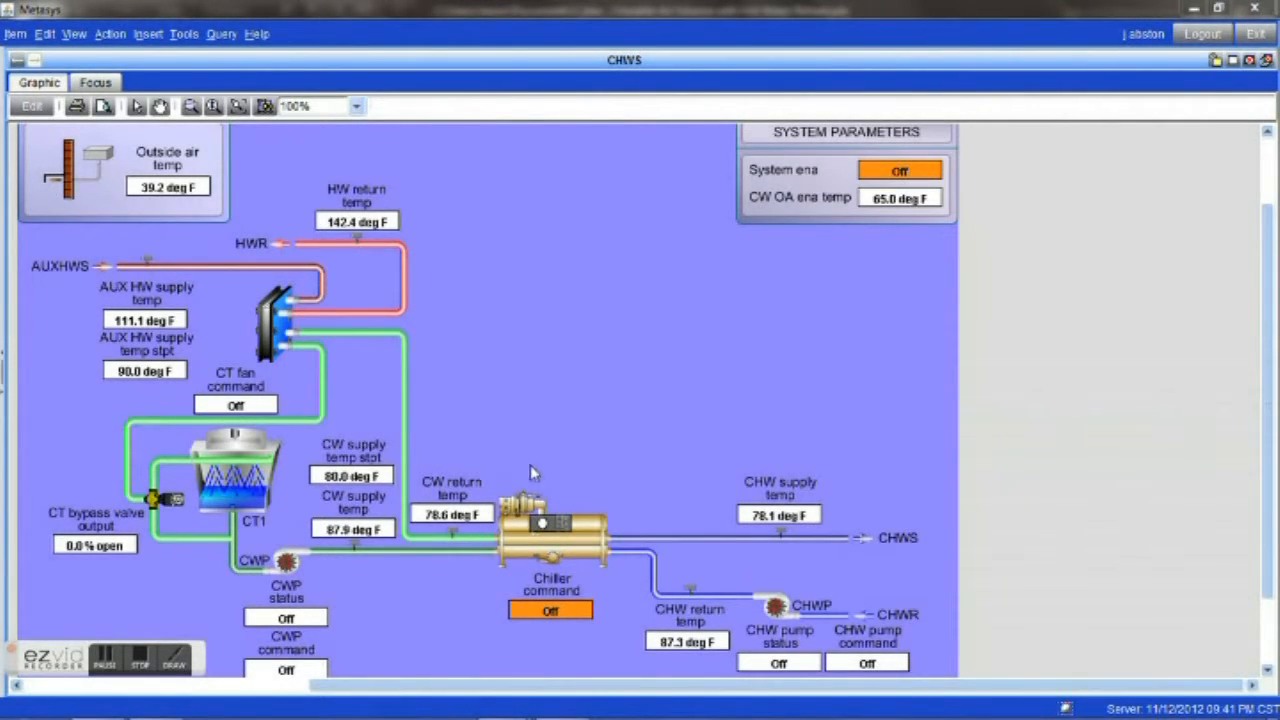
{"action": "mouse_move", "coordinate": [670, 536]}
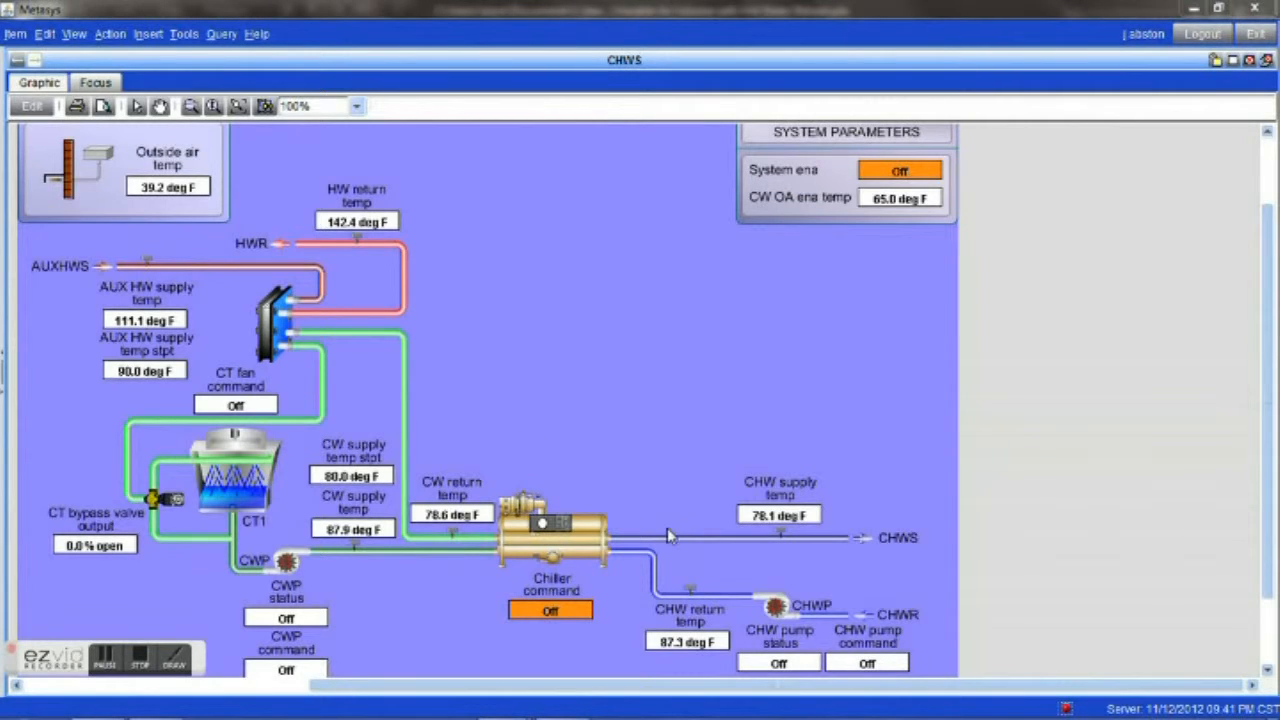
{"action": "mouse_move", "coordinate": [620, 520]}
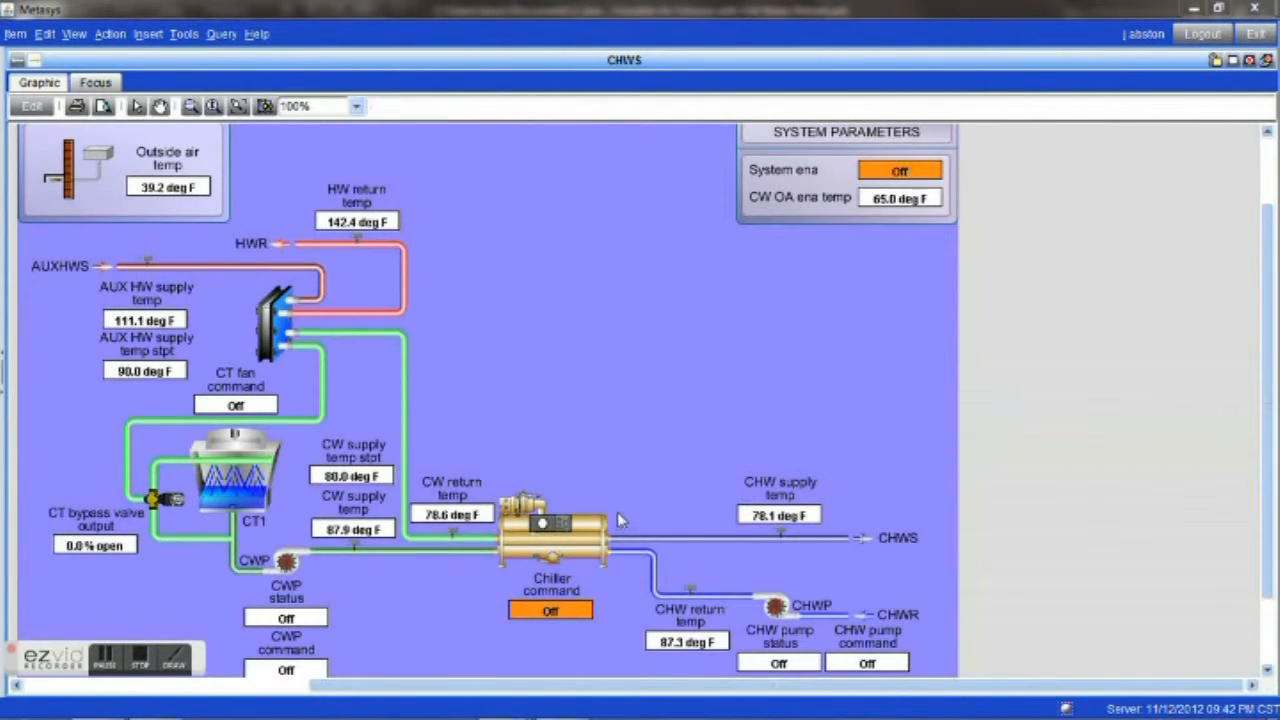
{"action": "mouse_move", "coordinate": [650, 536]}
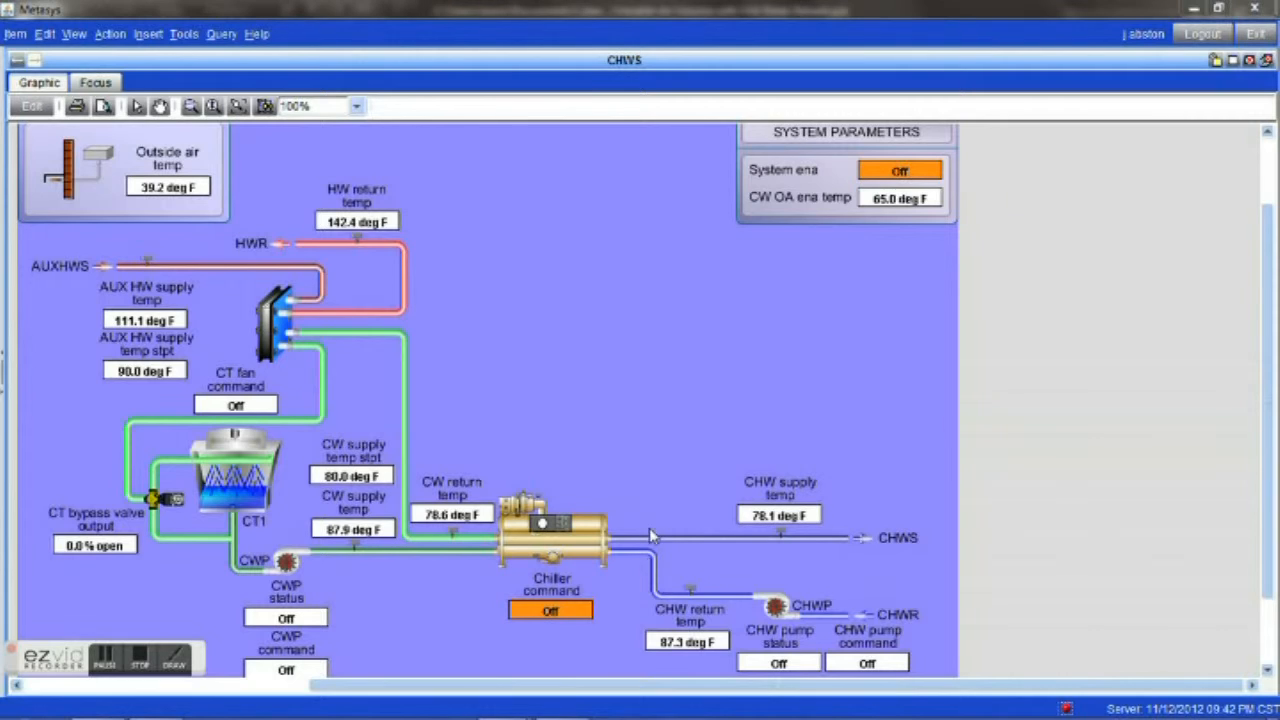
{"action": "mouse_move", "coordinate": [480, 450]}
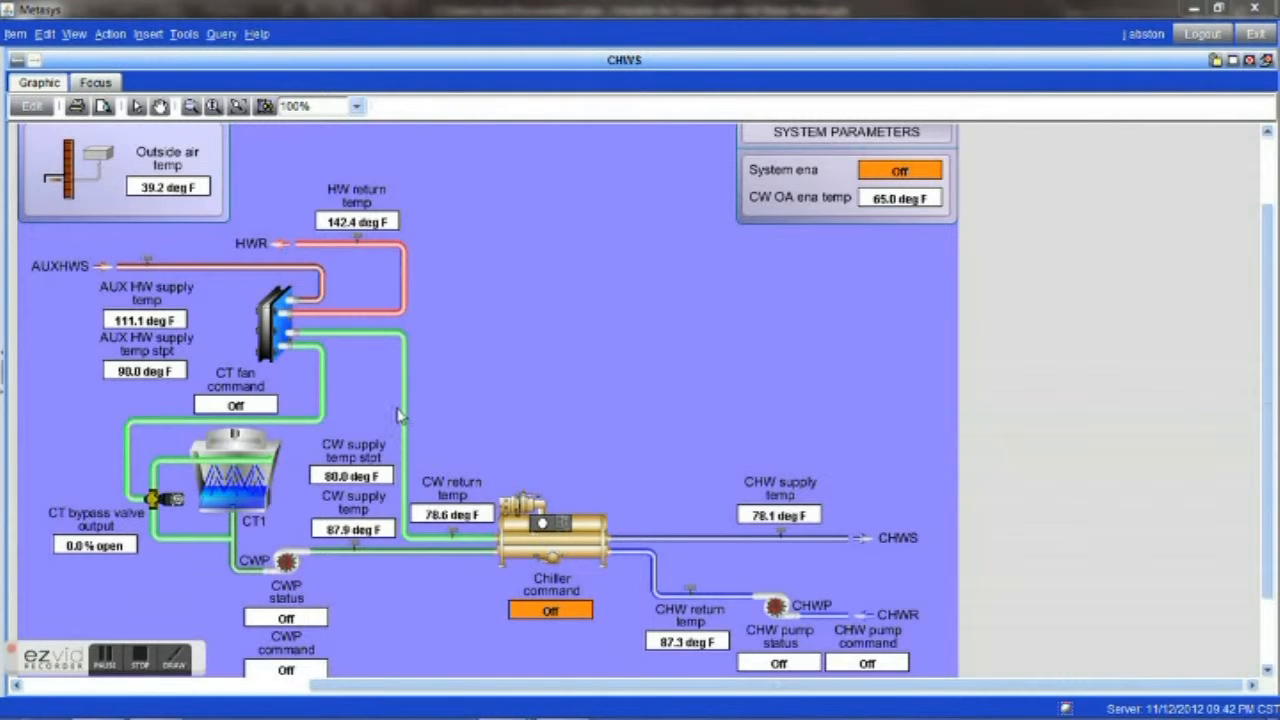
{"action": "mouse_move", "coordinate": [388, 442]}
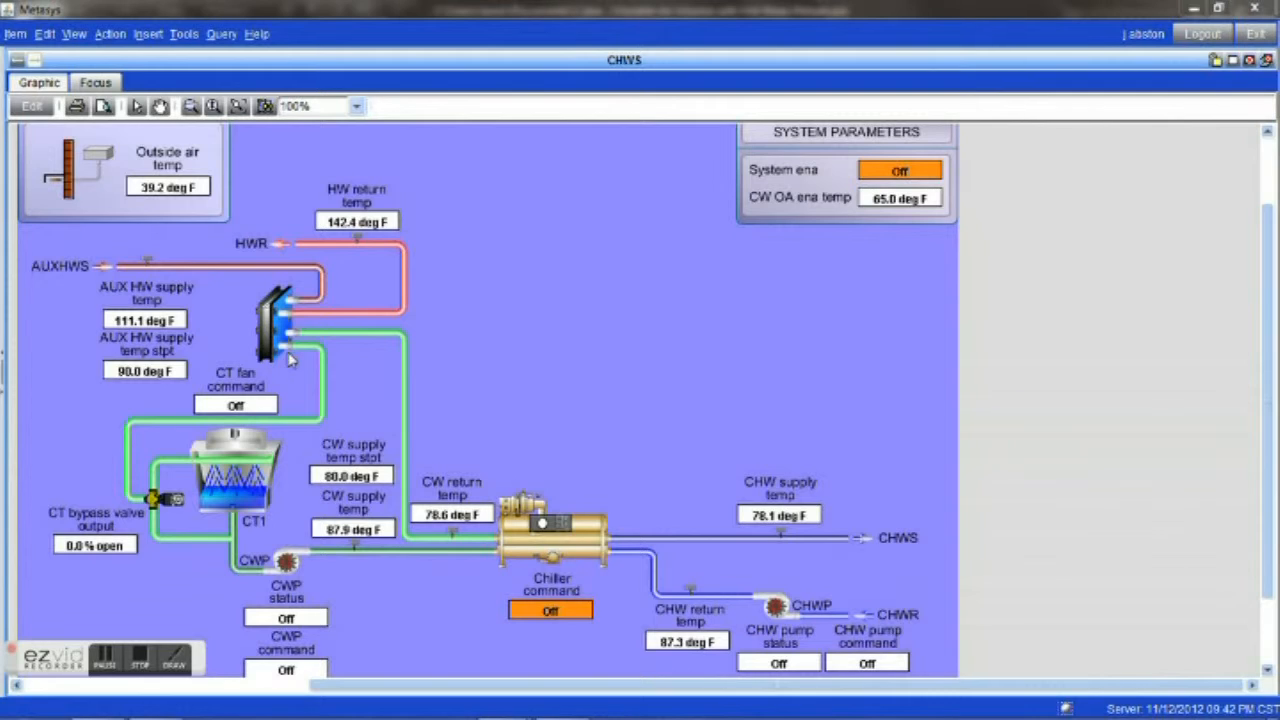
{"action": "mouse_move", "coordinate": [276, 382]}
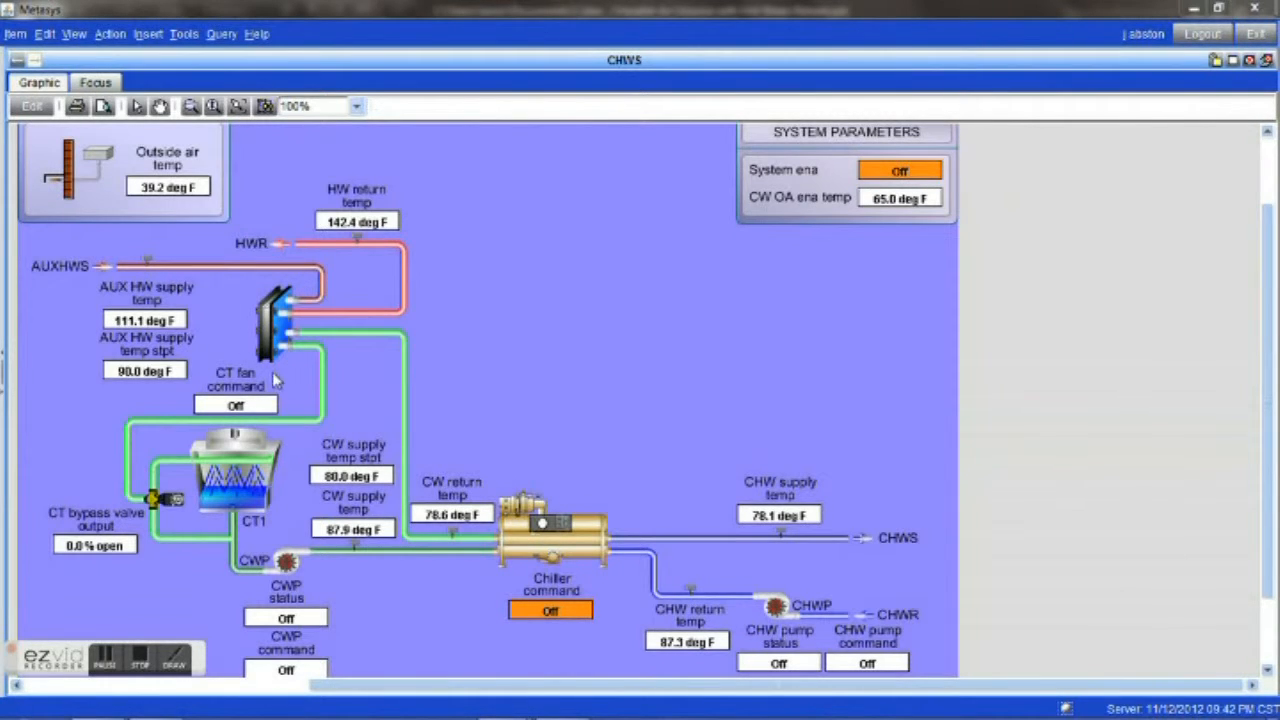
{"action": "mouse_move", "coordinate": [310, 376]}
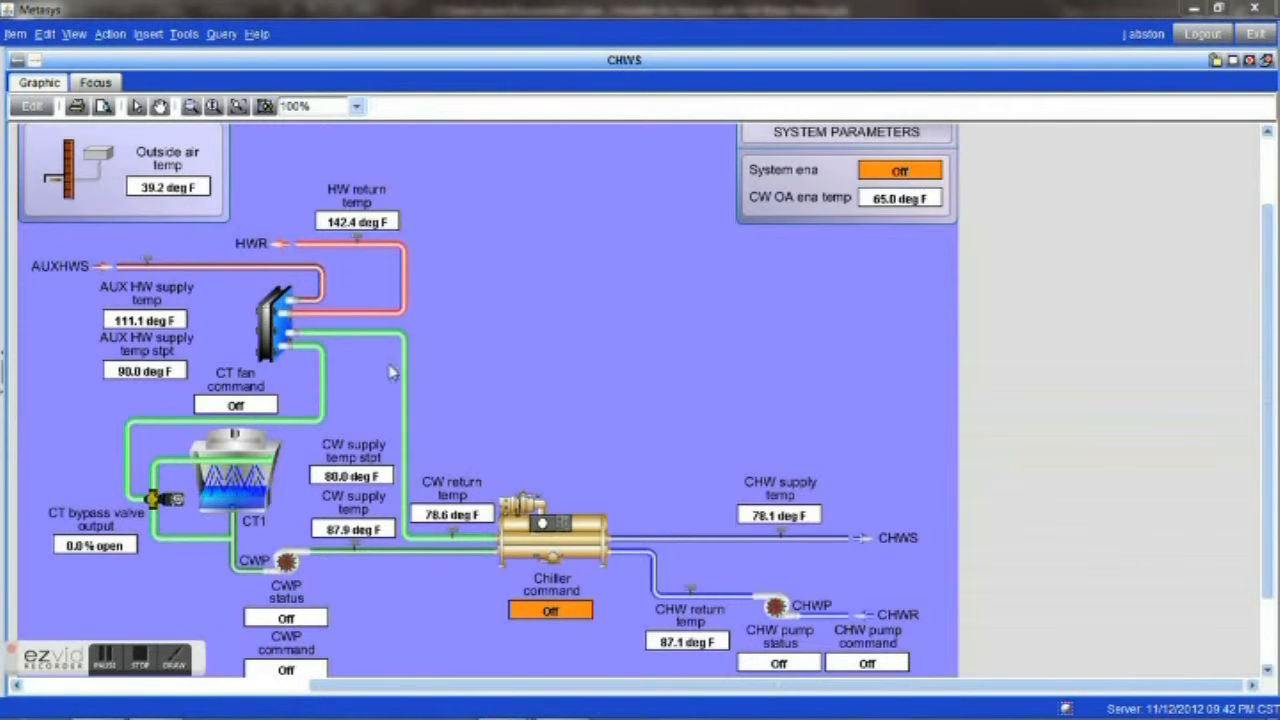
{"action": "mouse_move", "coordinate": [252, 266]}
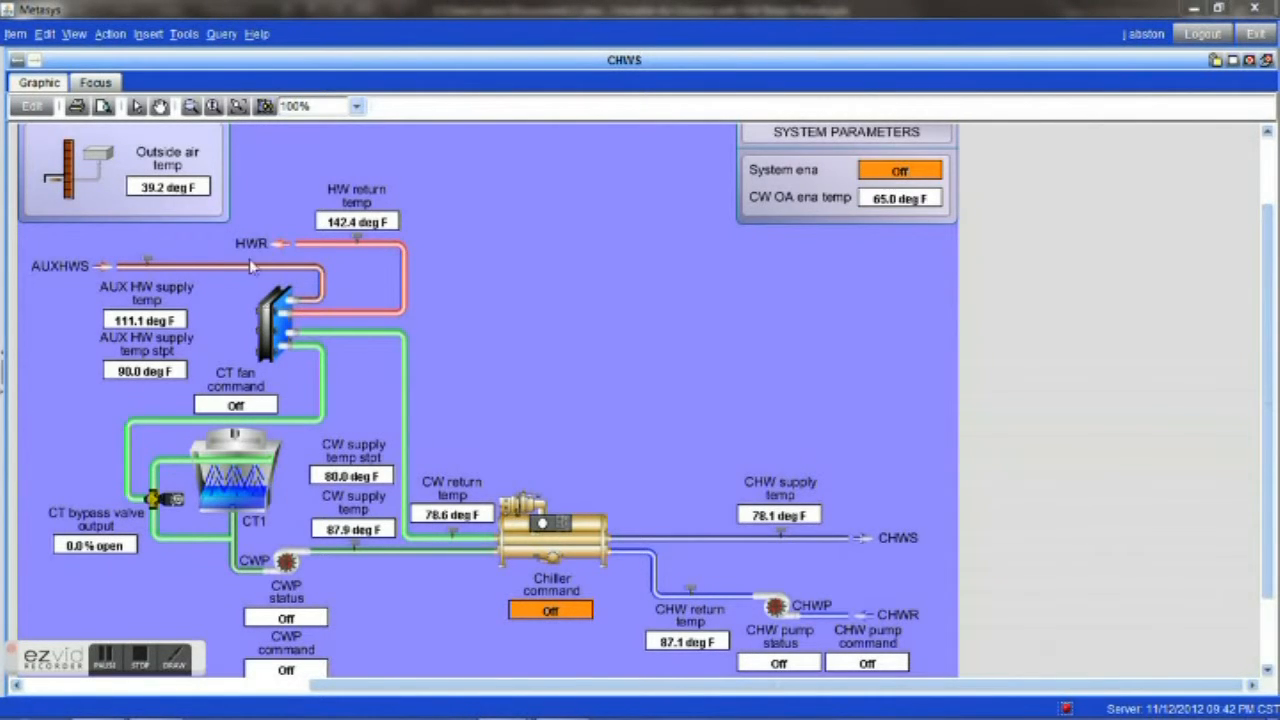
{"action": "mouse_move", "coordinate": [336, 244]}
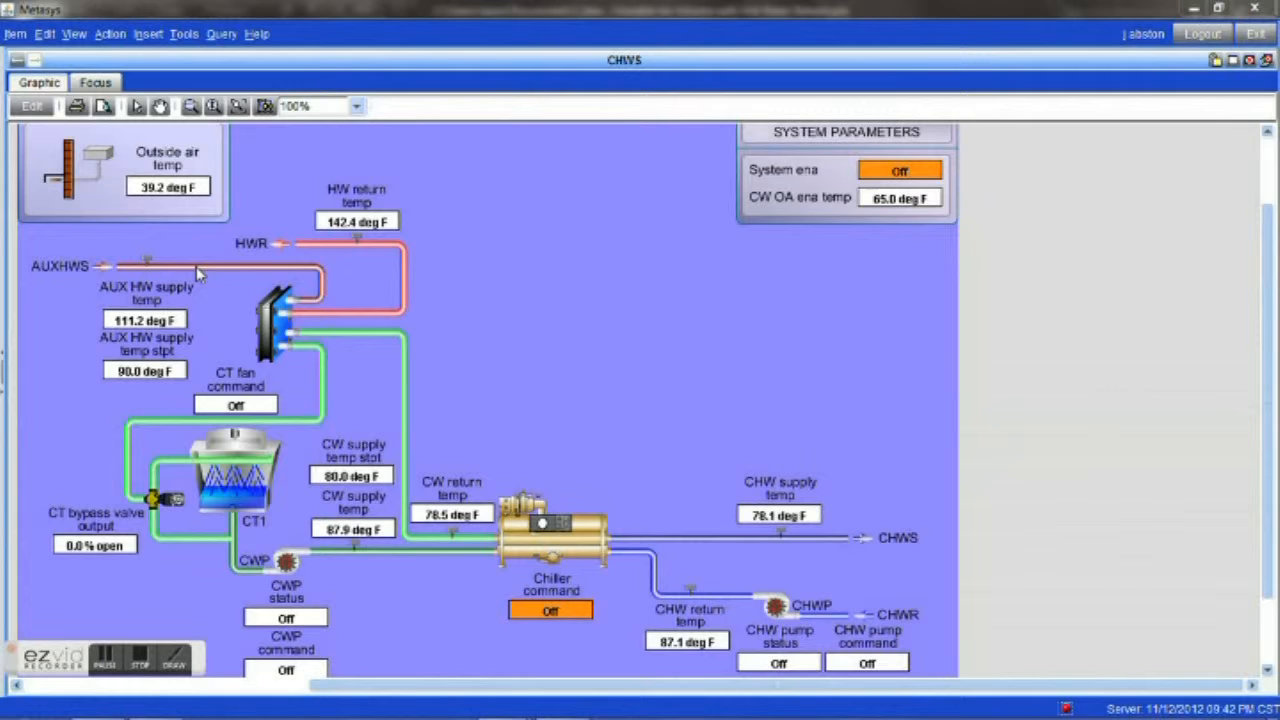
{"action": "mouse_move", "coordinate": [330, 360]}
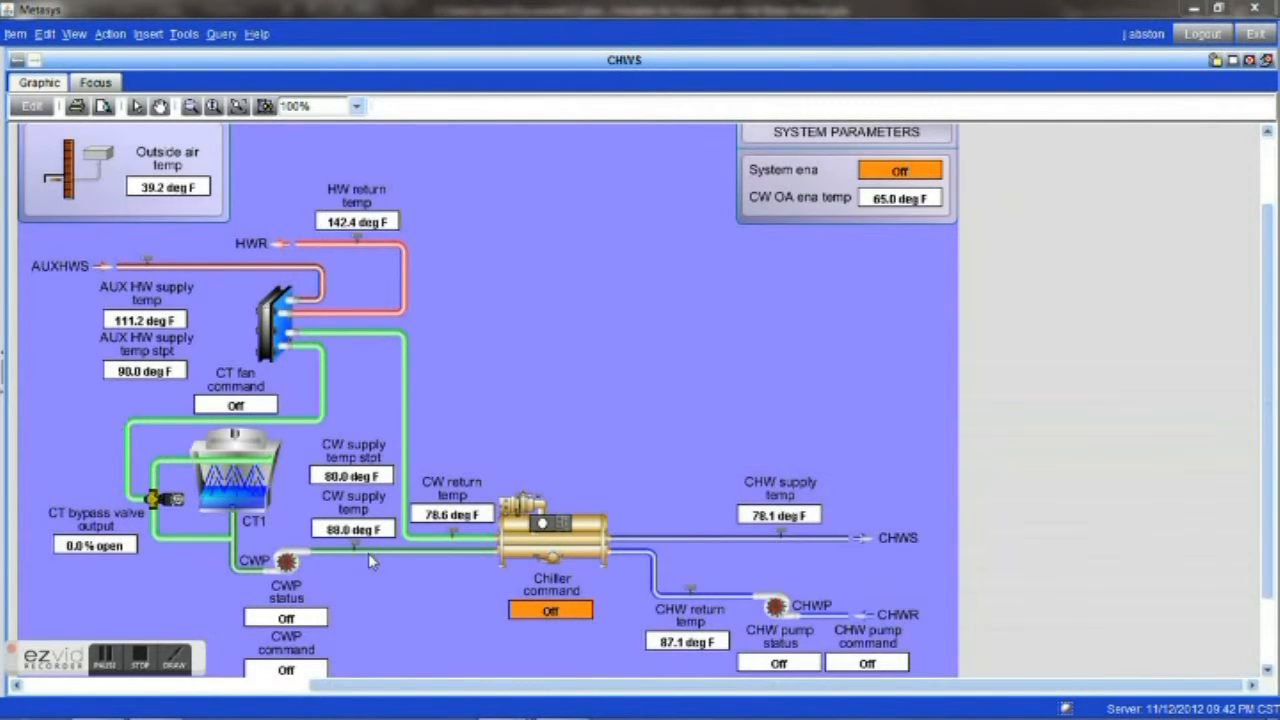
{"action": "mouse_move", "coordinate": [476, 562]}
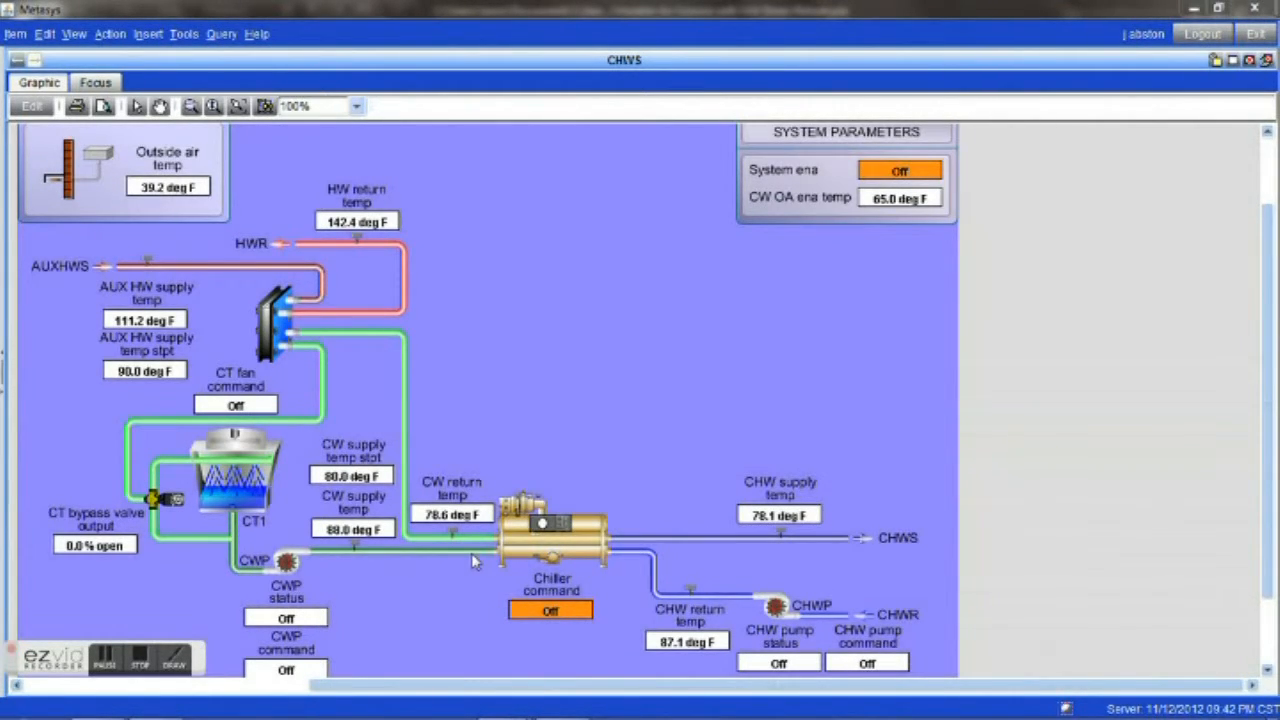
{"action": "mouse_move", "coordinate": [404, 570]}
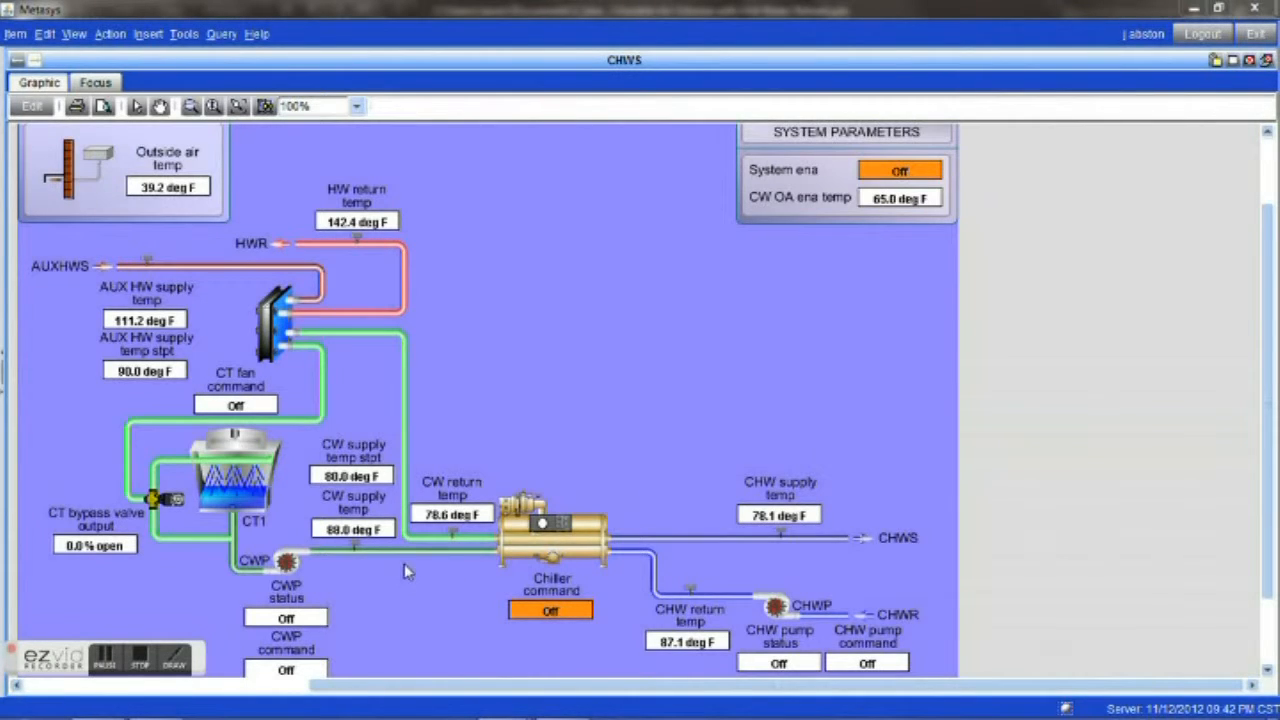
{"action": "mouse_move", "coordinate": [436, 590]}
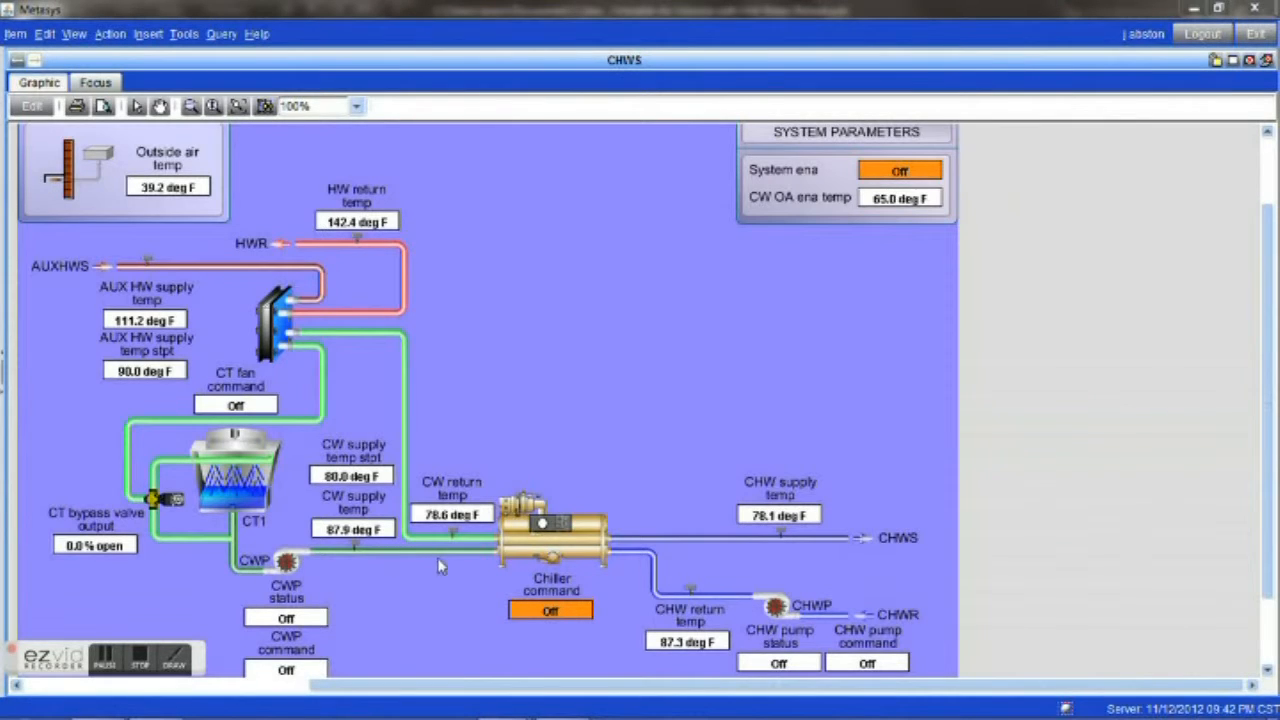
{"action": "mouse_move", "coordinate": [508, 536]}
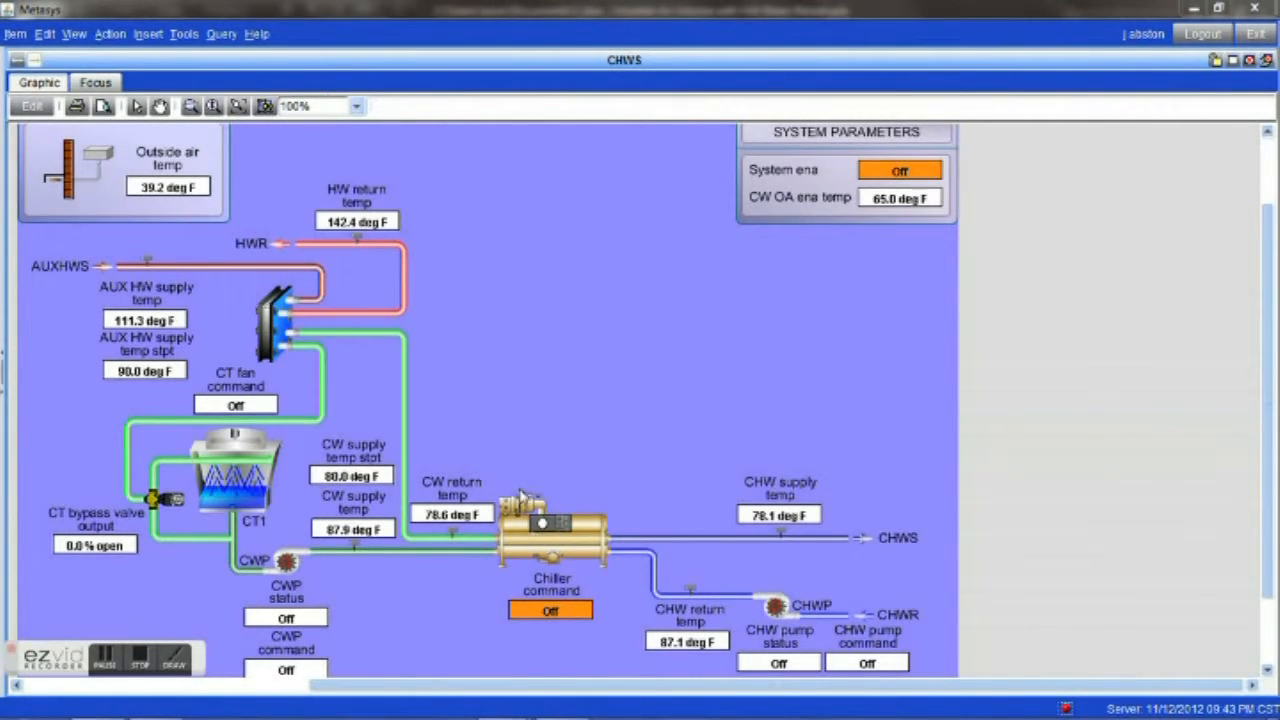
{"action": "mouse_move", "coordinate": [560, 550]}
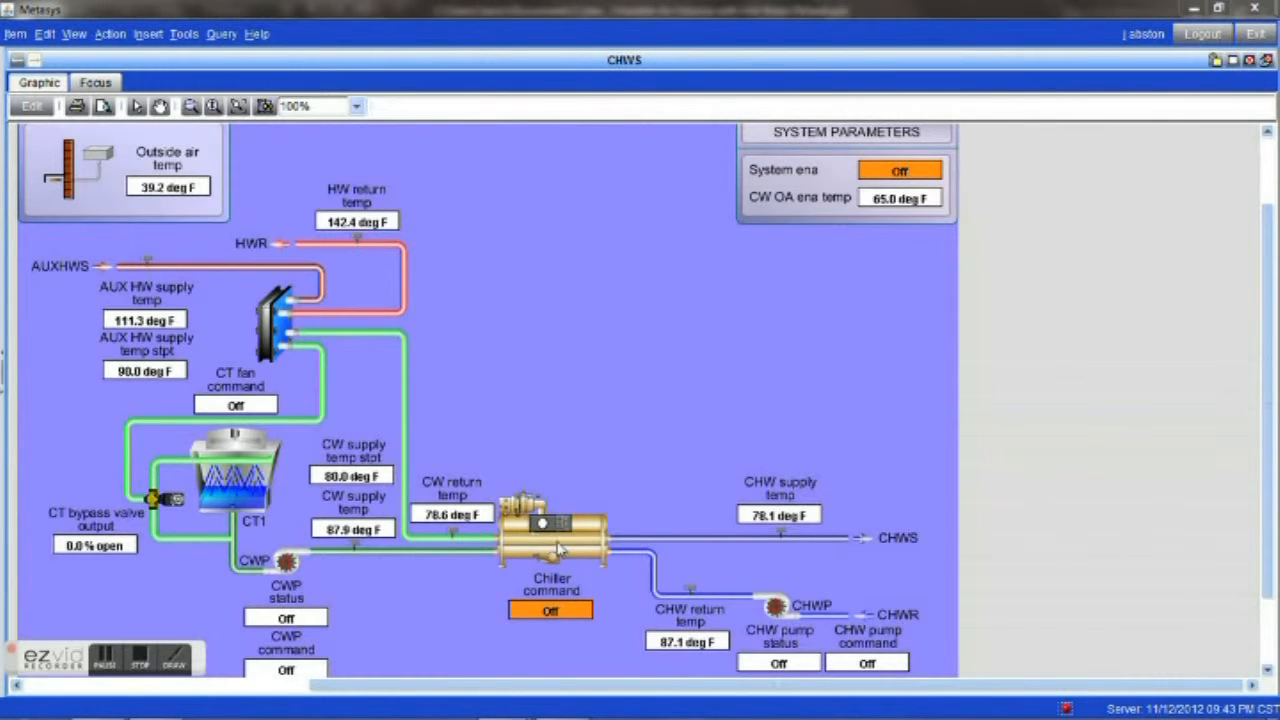
{"action": "mouse_move", "coordinate": [538, 420]}
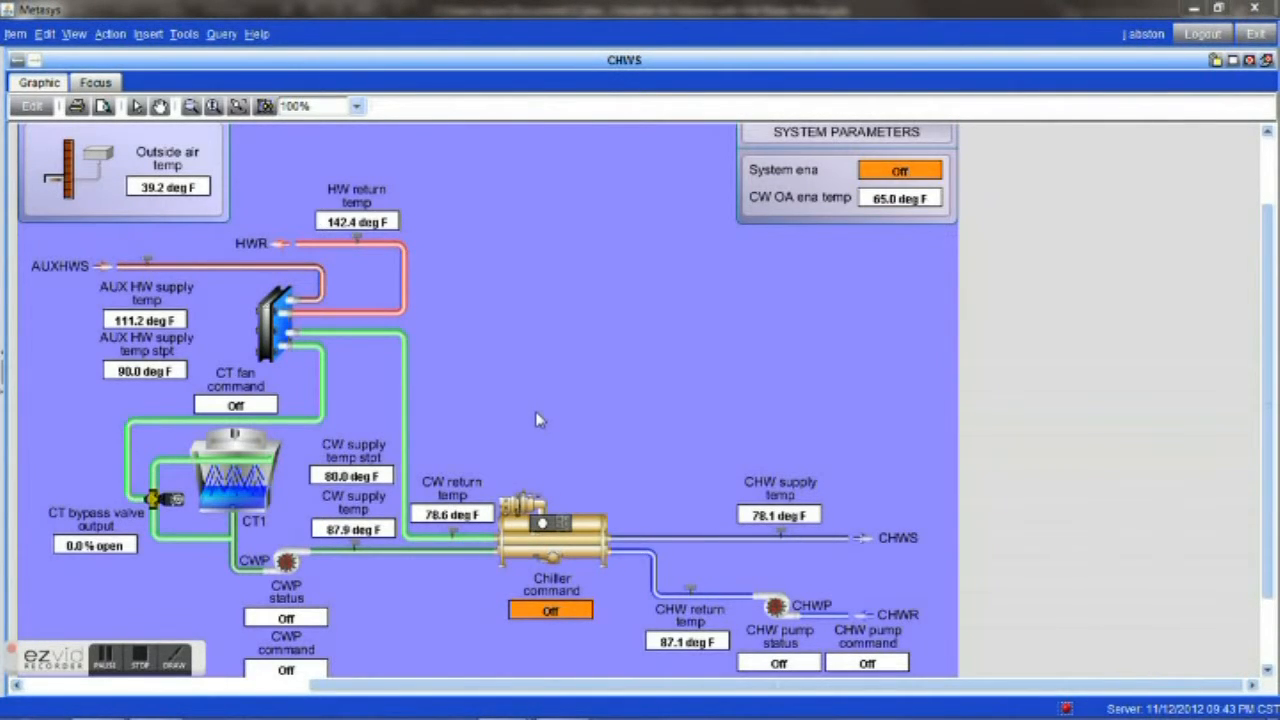
{"action": "mouse_move", "coordinate": [542, 552]}
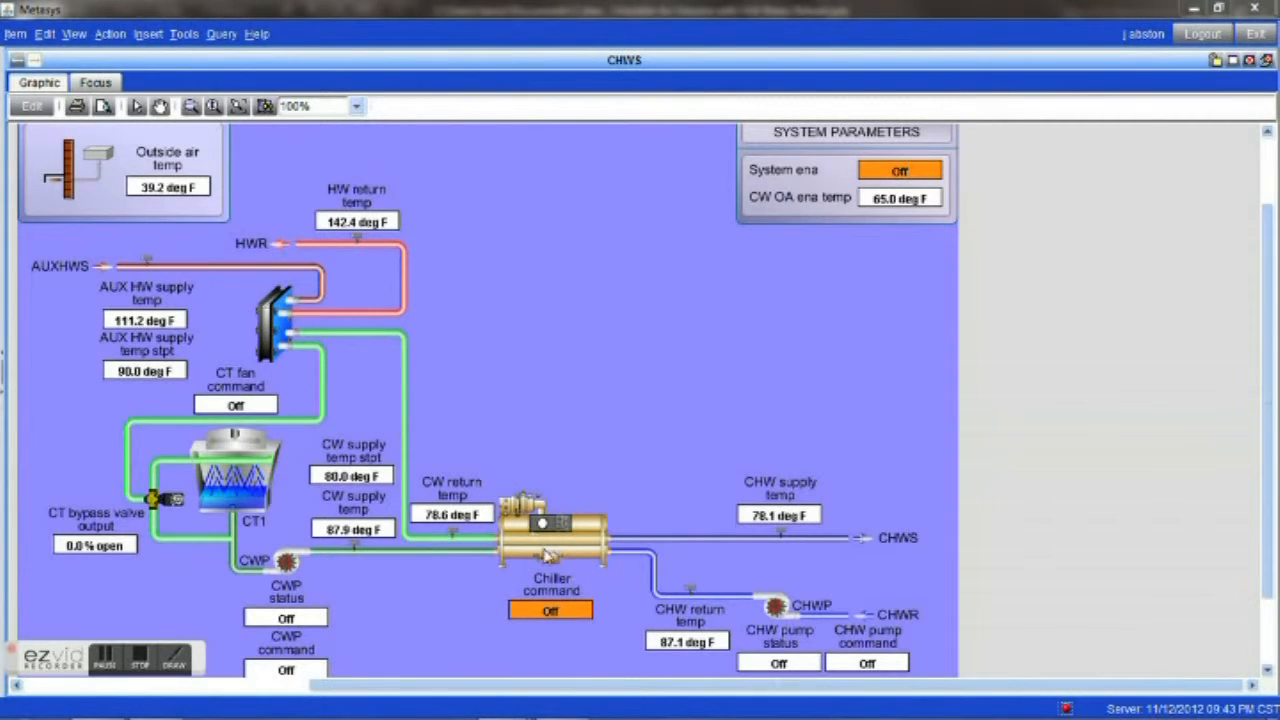
{"action": "mouse_move", "coordinate": [516, 536]}
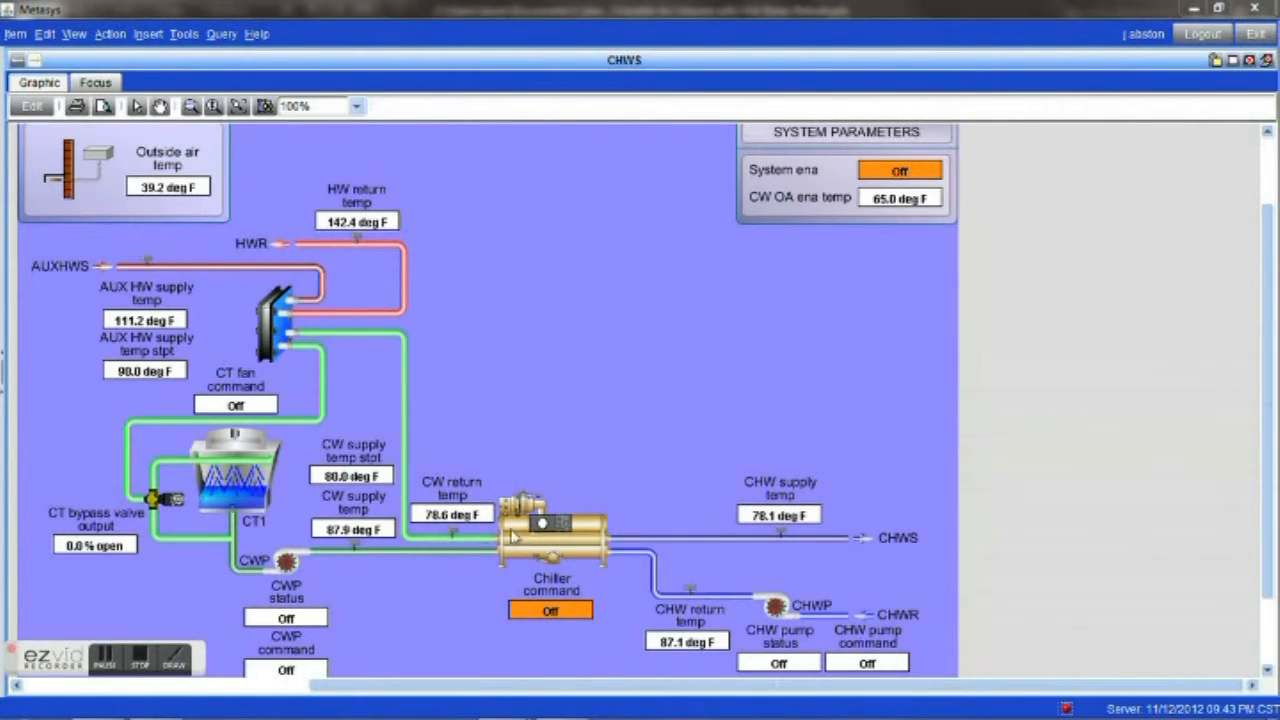
{"action": "mouse_move", "coordinate": [336, 252]}
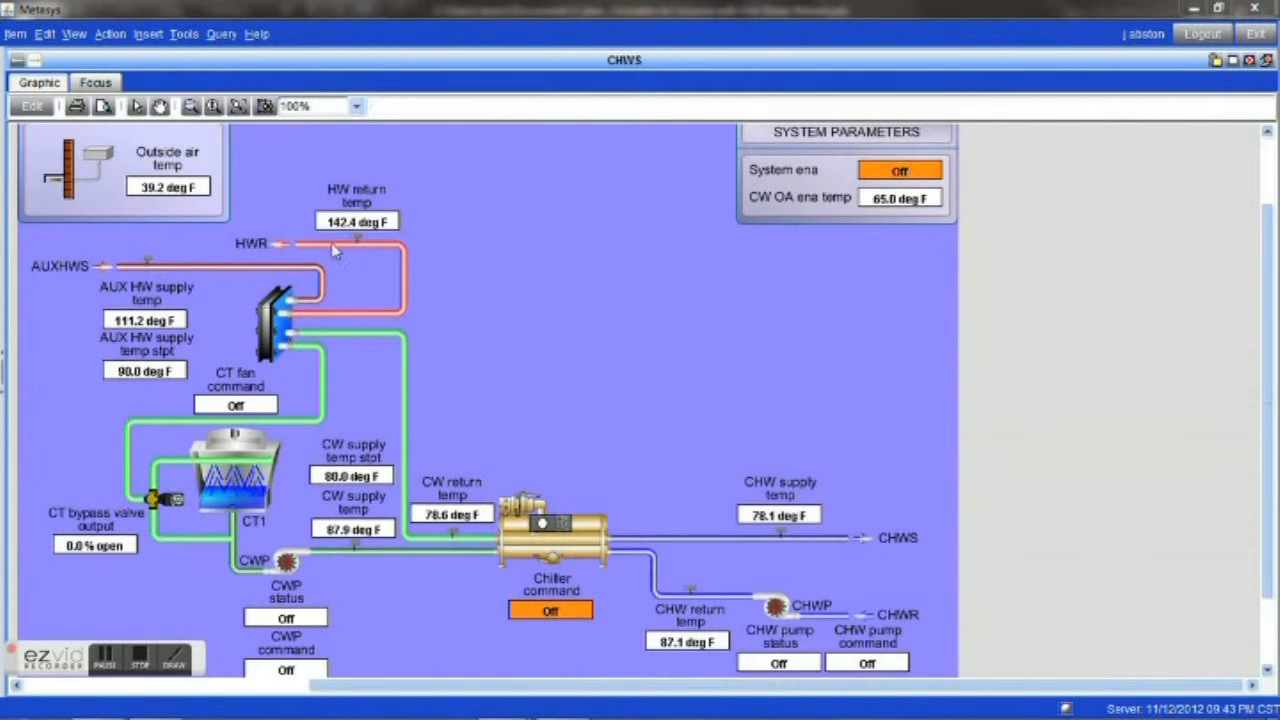
{"action": "mouse_move", "coordinate": [408, 352]}
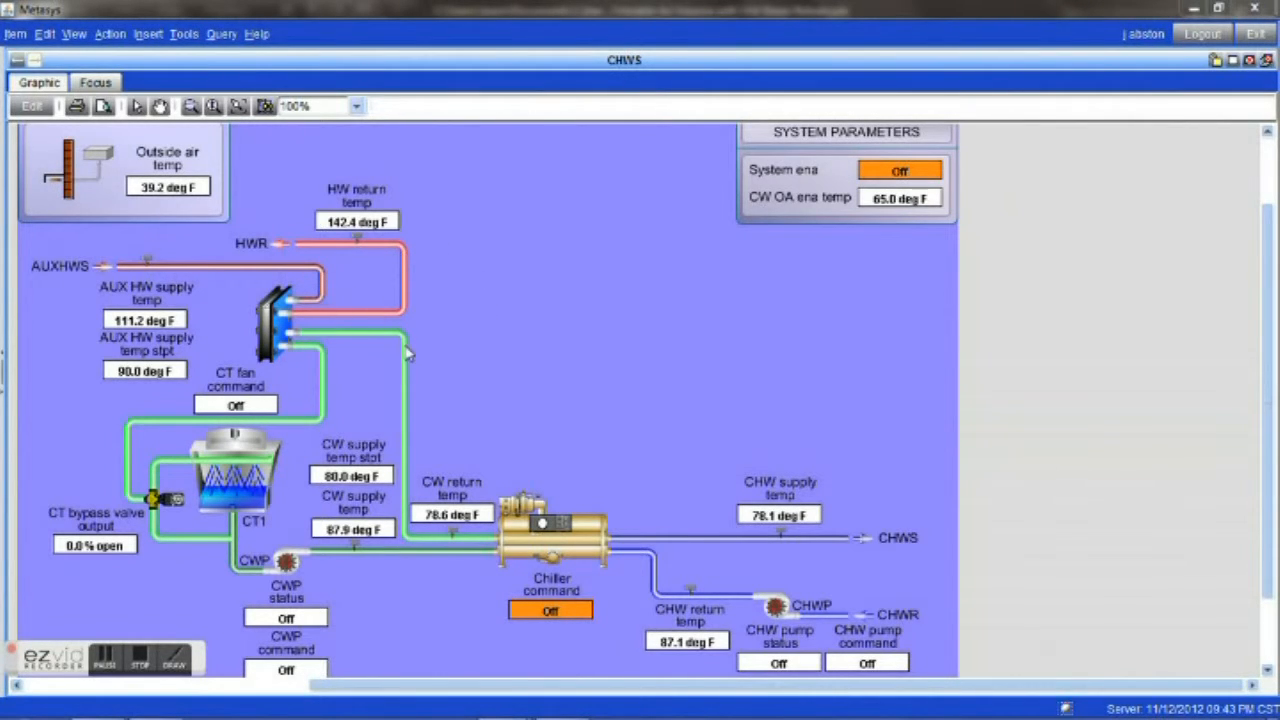
{"action": "mouse_move", "coordinate": [270, 340]}
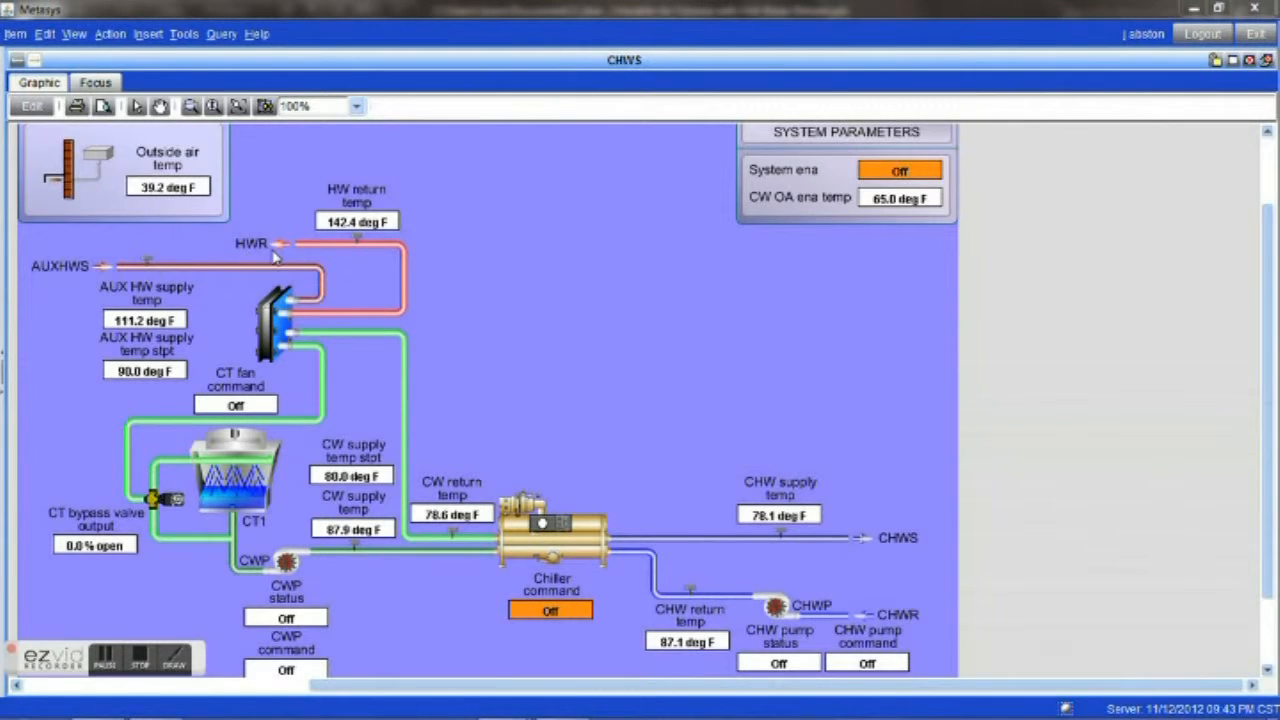
{"action": "mouse_move", "coordinate": [268, 284]}
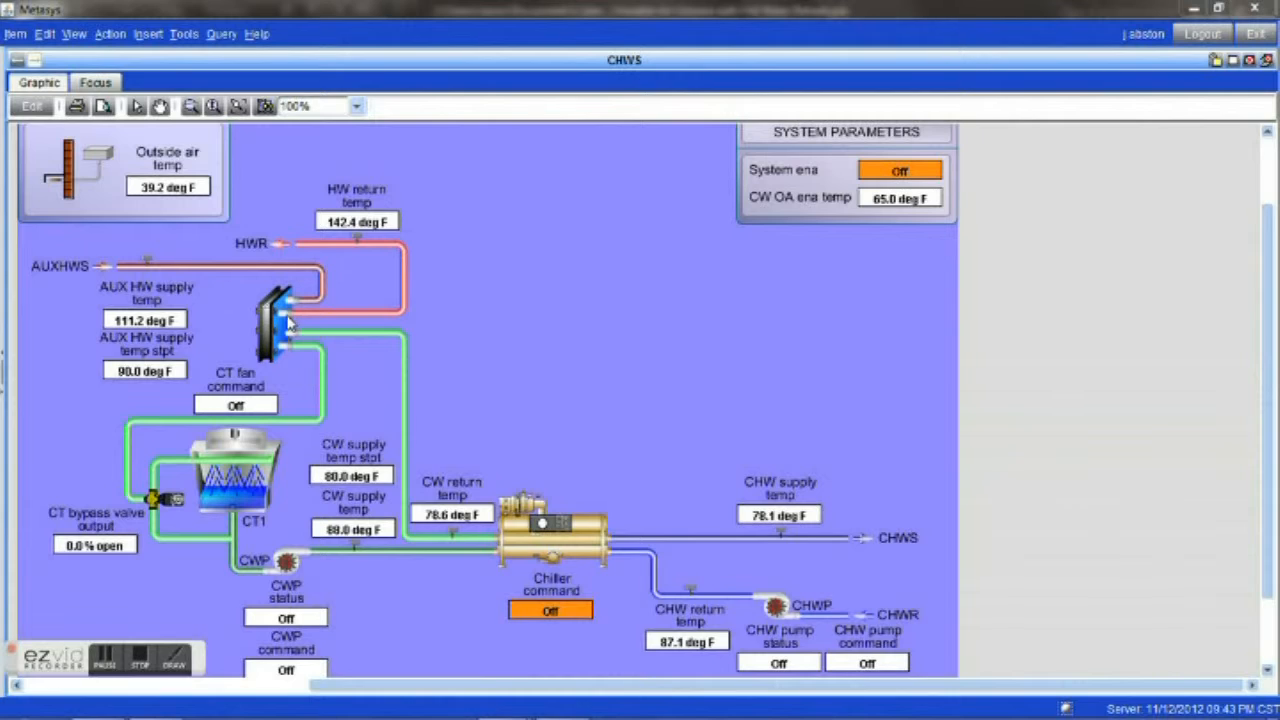
{"action": "mouse_move", "coordinate": [258, 340]}
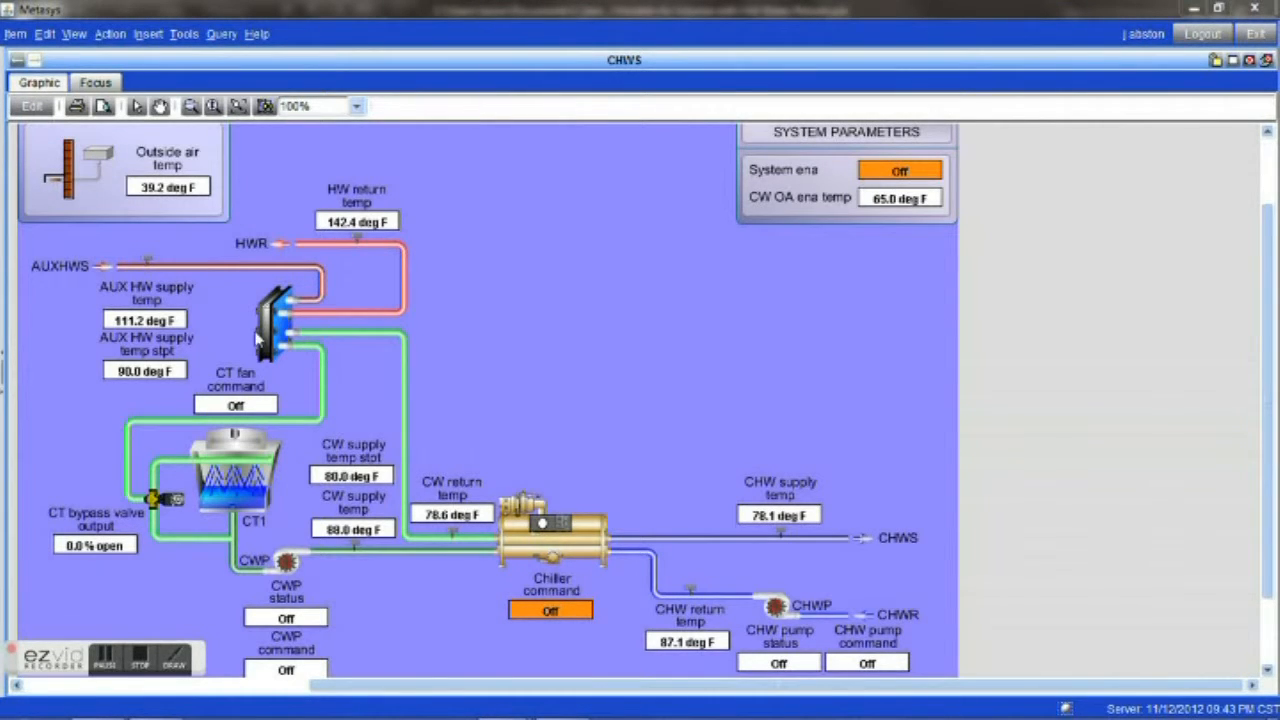
{"action": "mouse_move", "coordinate": [308, 248]}
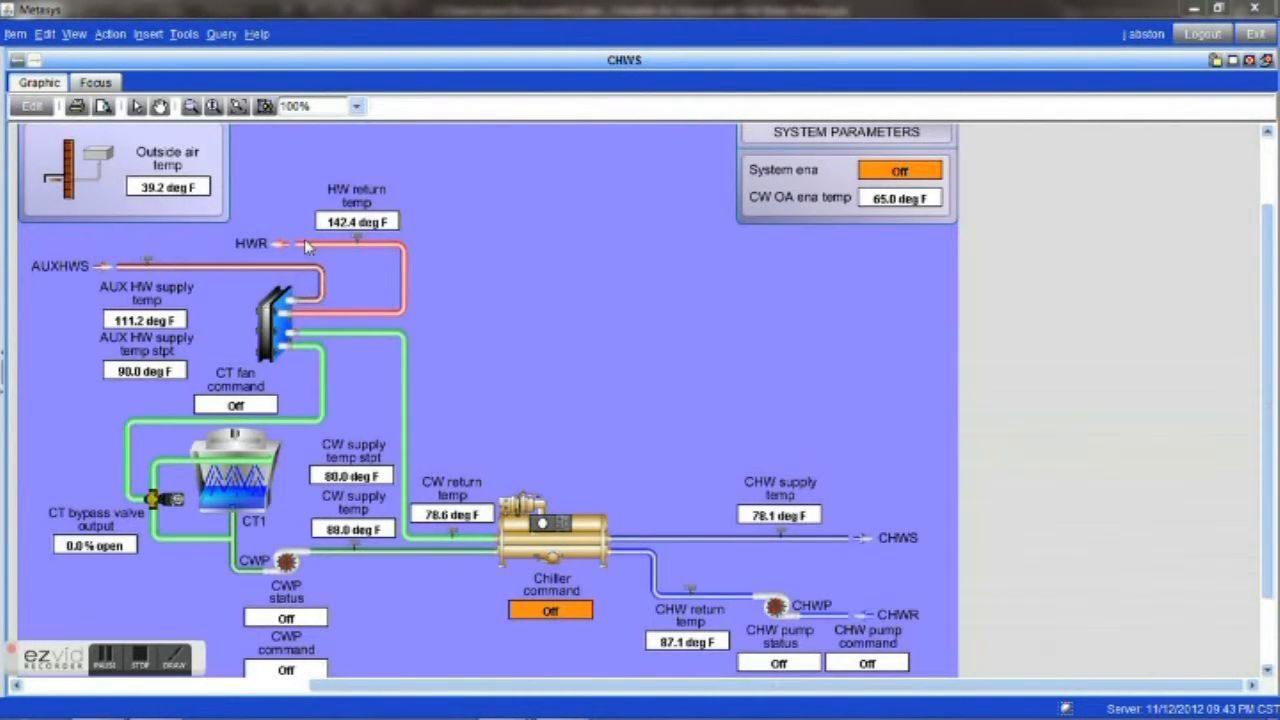
{"action": "mouse_move", "coordinate": [298, 258]}
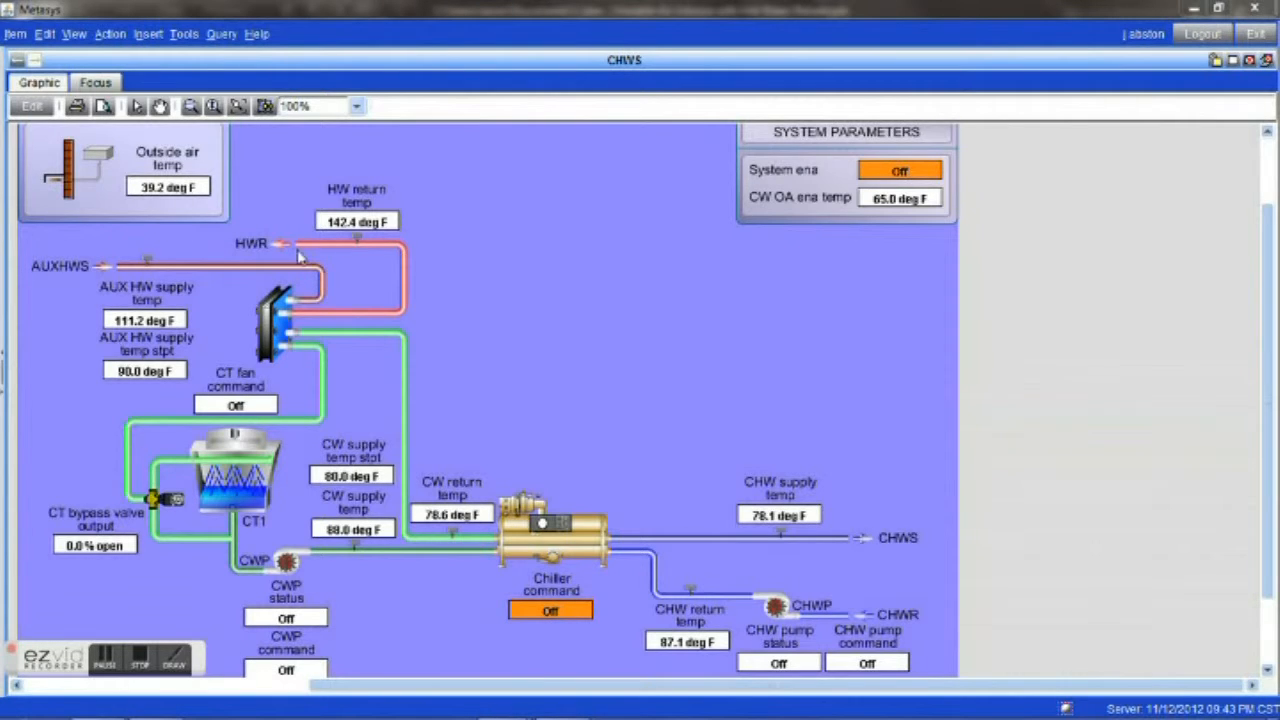
{"action": "mouse_move", "coordinate": [278, 342]}
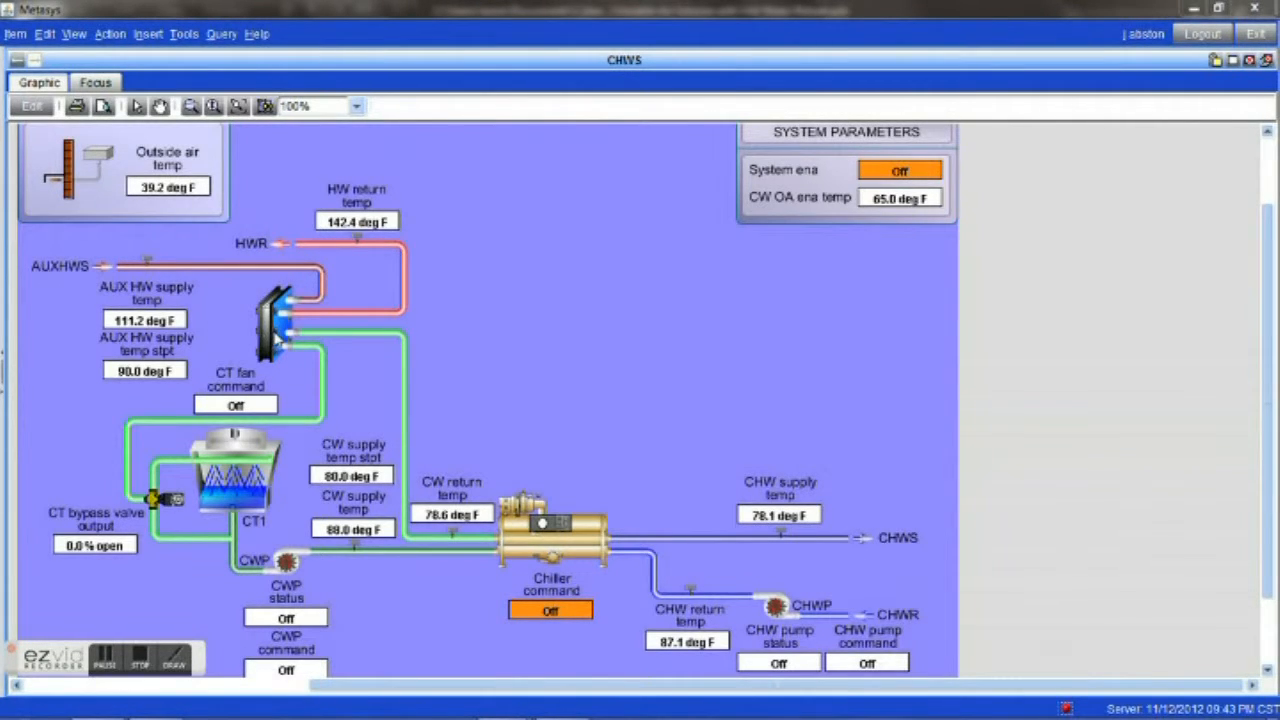
{"action": "mouse_move", "coordinate": [296, 304]}
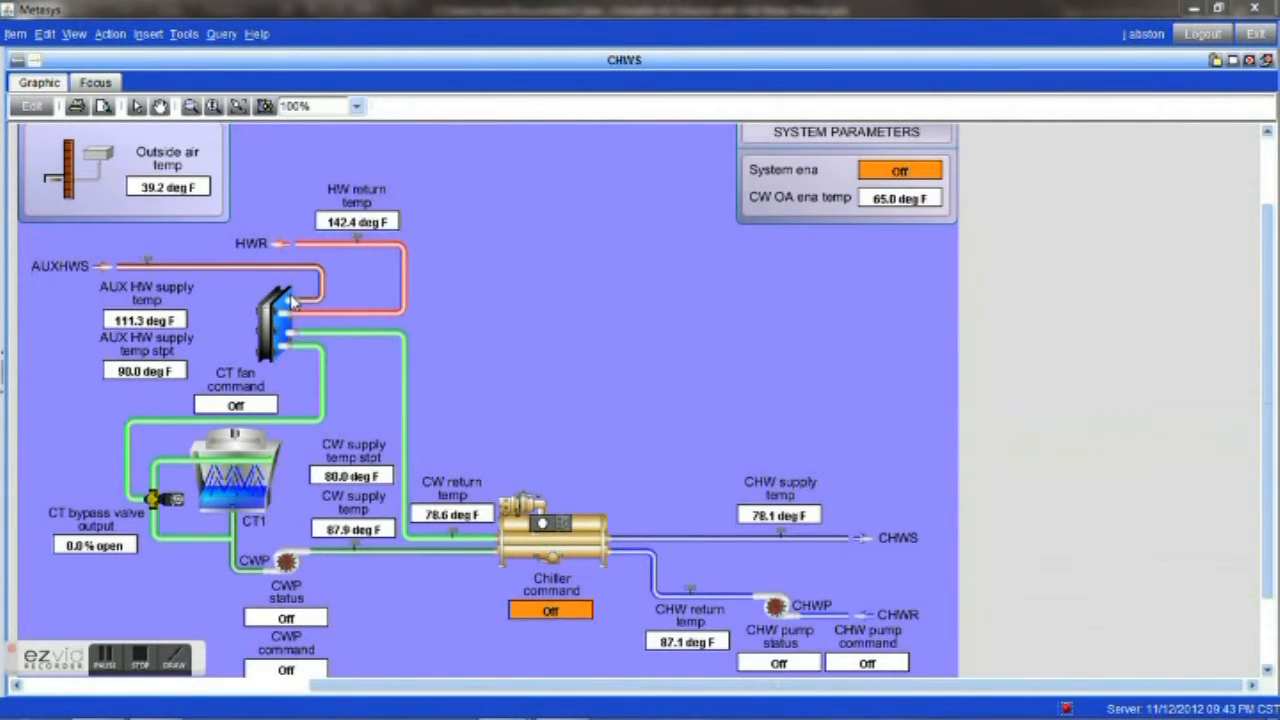
{"action": "mouse_move", "coordinate": [390, 304]}
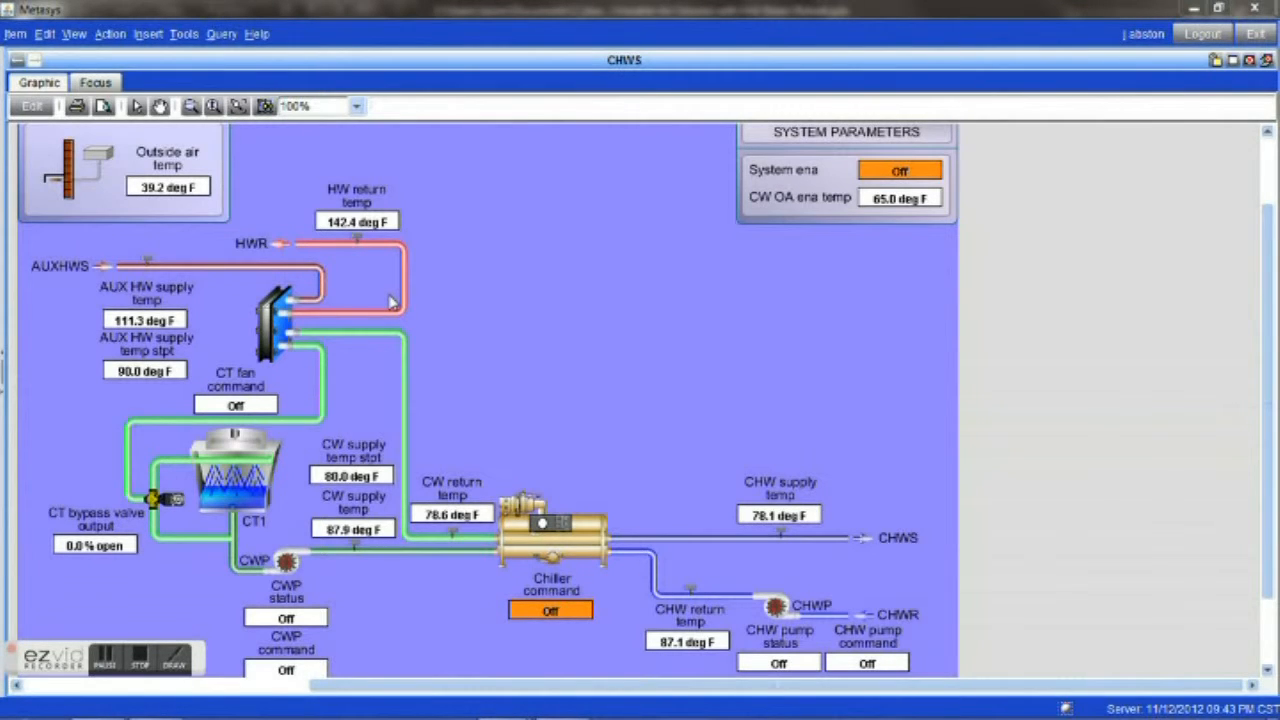
{"action": "mouse_move", "coordinate": [440, 296]}
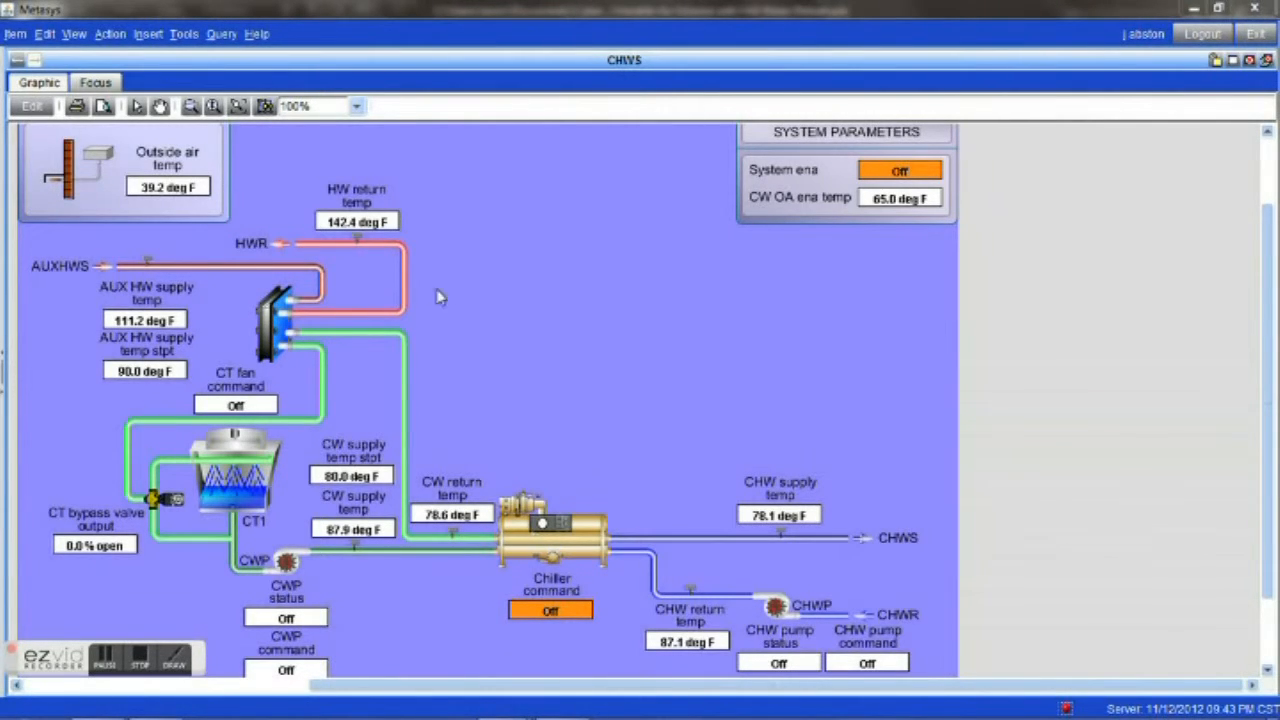
{"action": "mouse_move", "coordinate": [500, 458]}
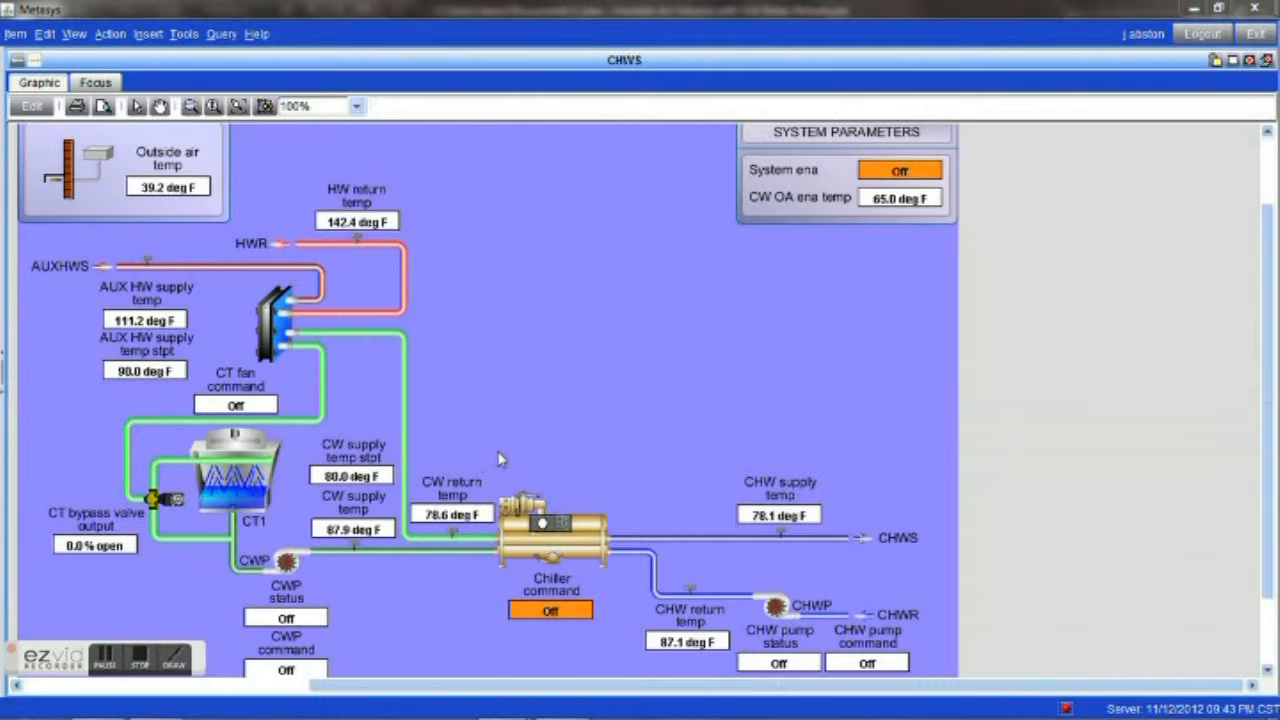
{"action": "mouse_move", "coordinate": [478, 512]}
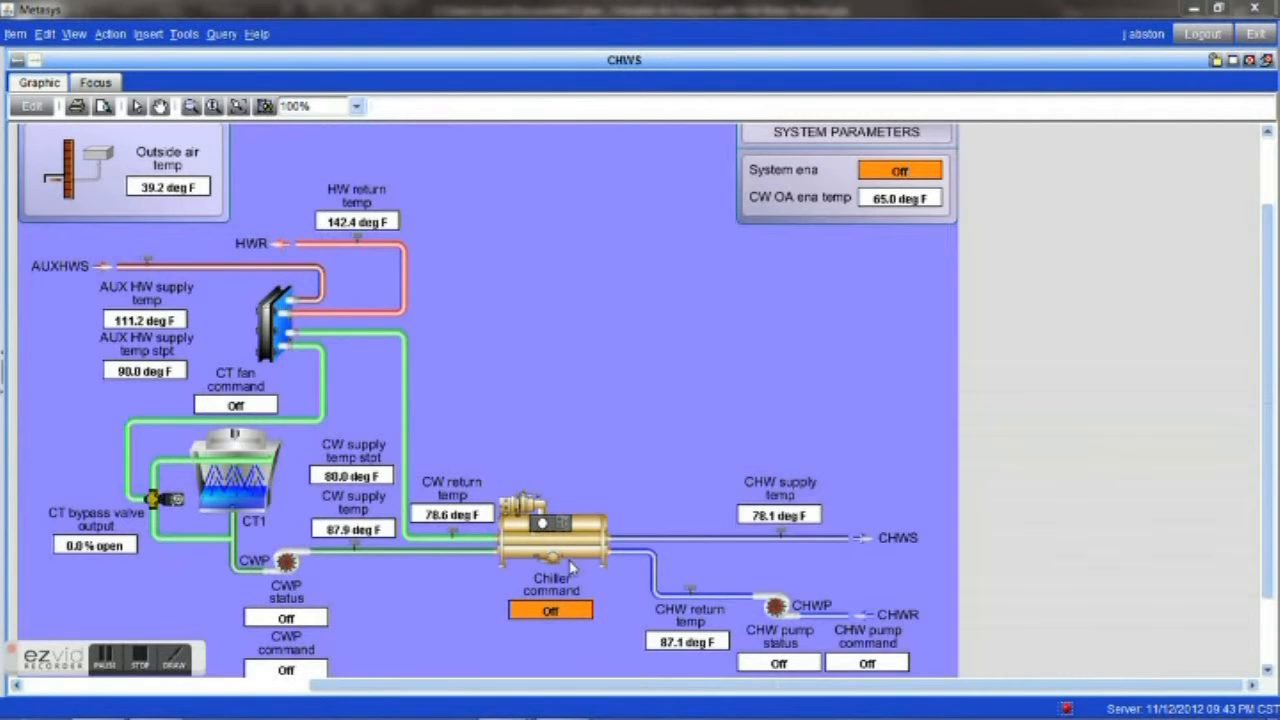
{"action": "mouse_move", "coordinate": [524, 368]}
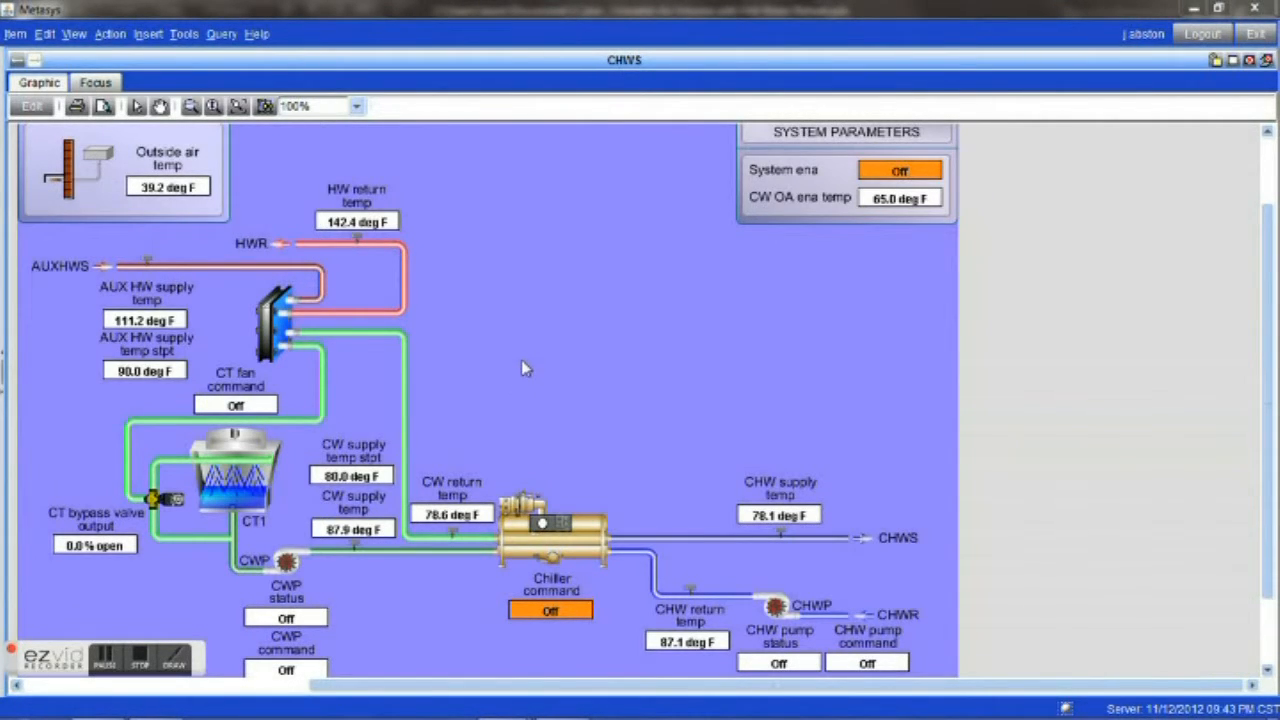
{"action": "mouse_move", "coordinate": [520, 336]}
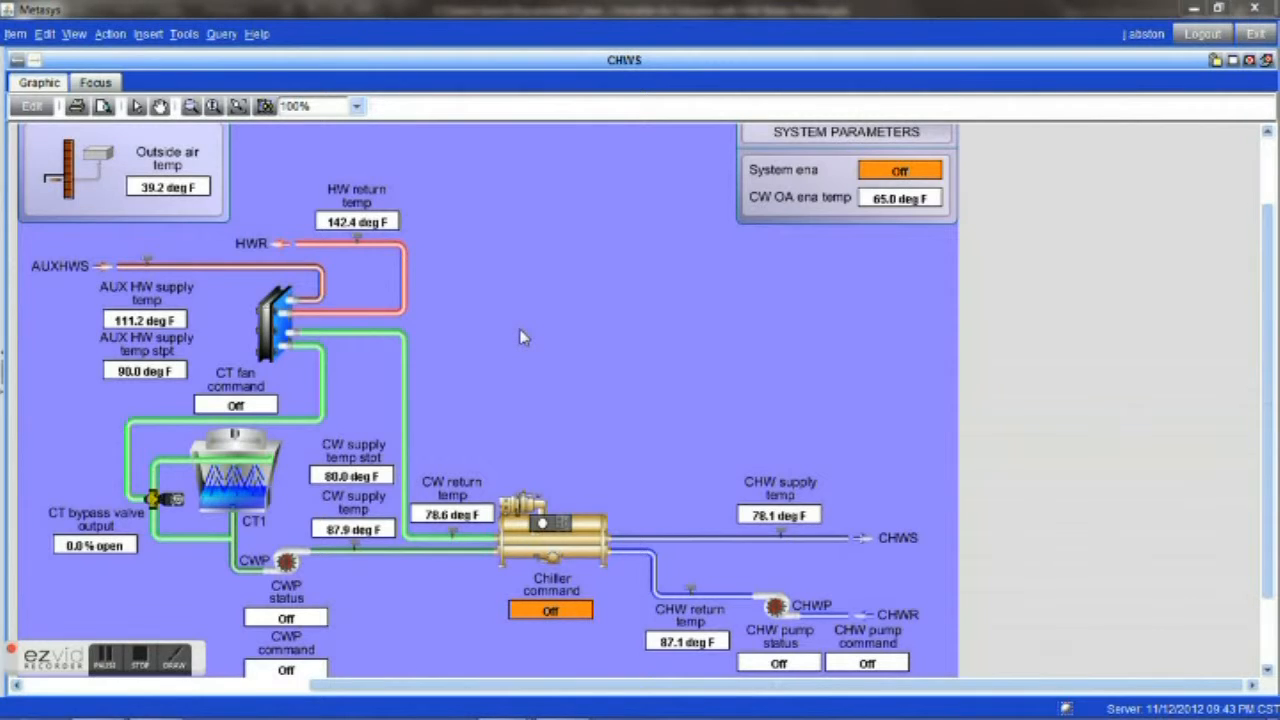
{"action": "mouse_move", "coordinate": [564, 560]}
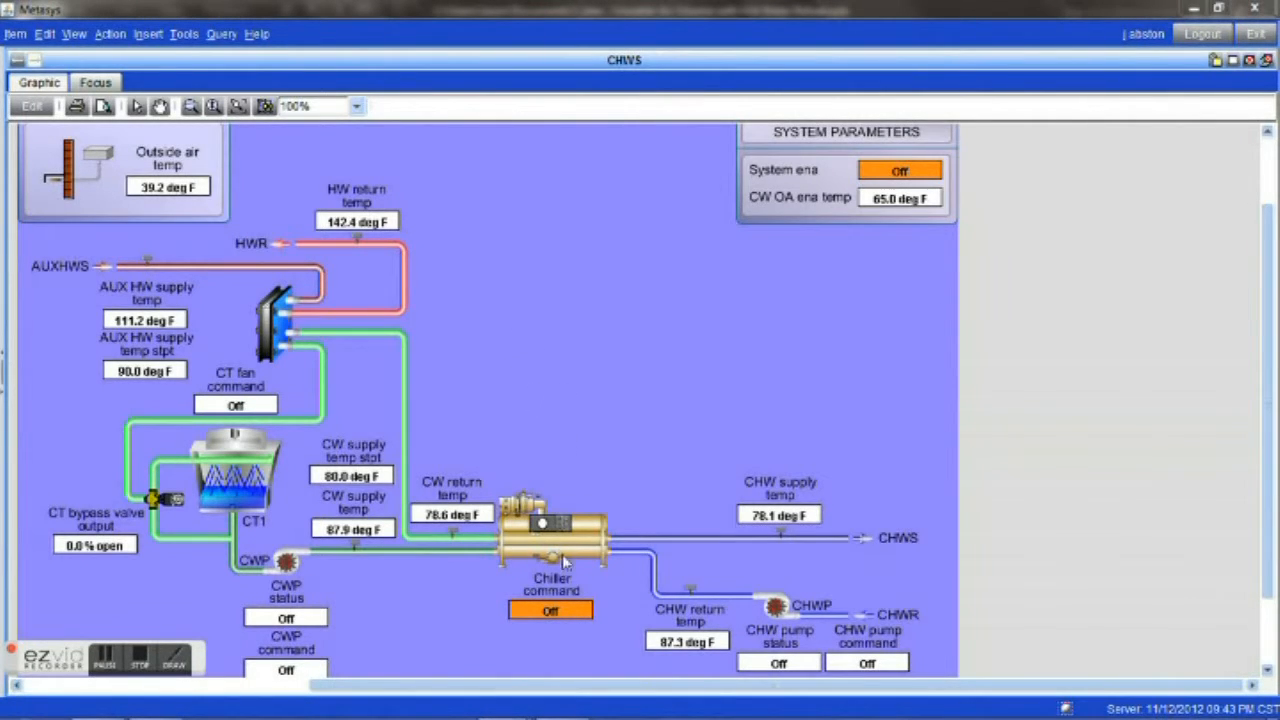
{"action": "mouse_move", "coordinate": [362, 420]}
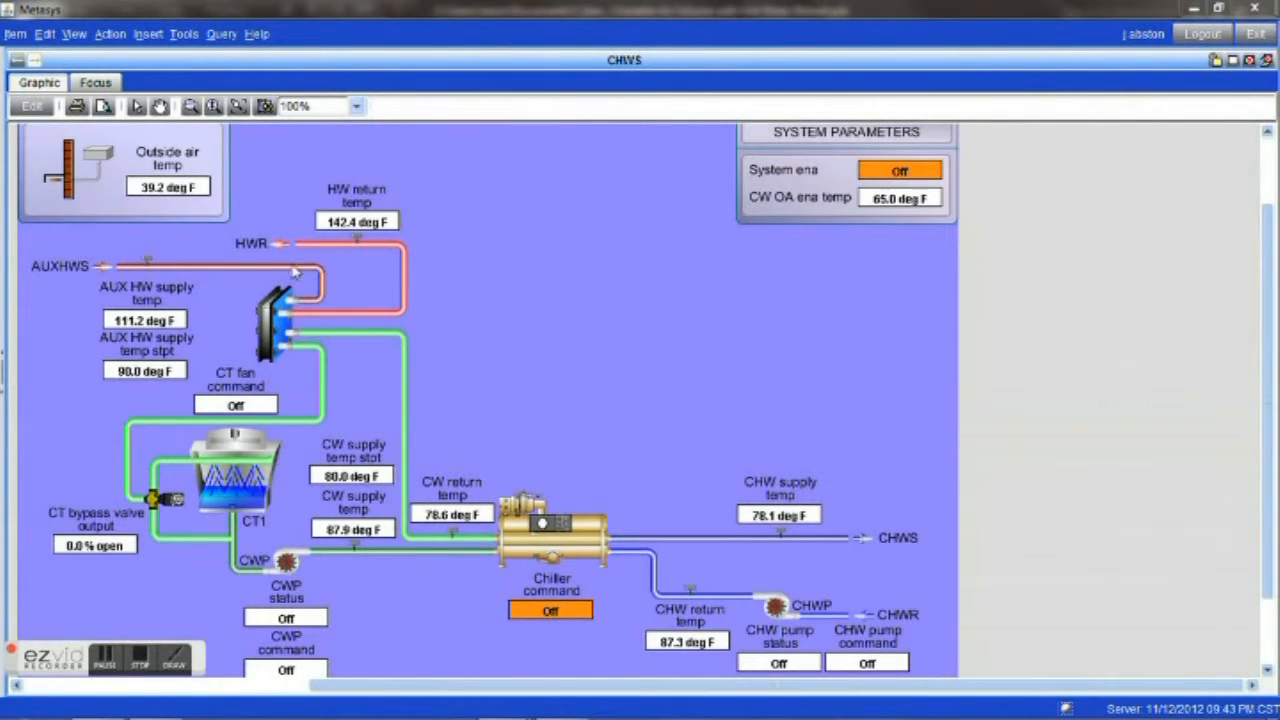
{"action": "mouse_move", "coordinate": [320, 256]}
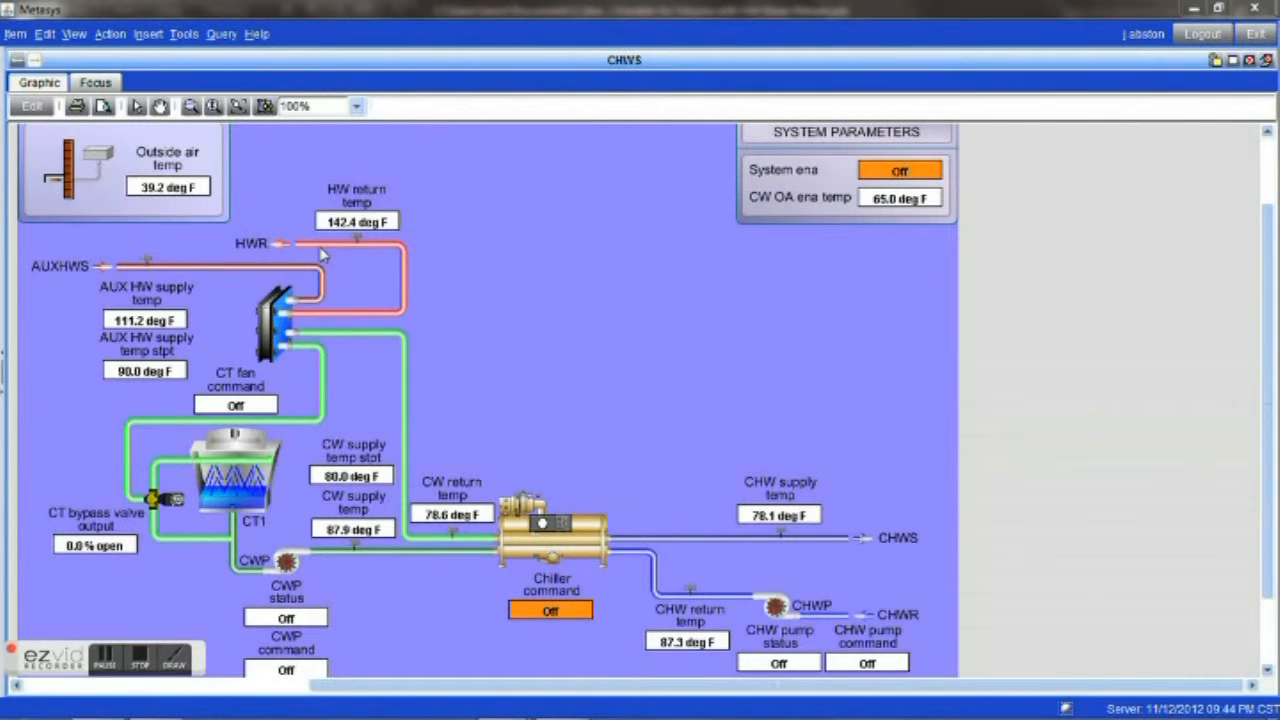
{"action": "mouse_move", "coordinate": [278, 272]}
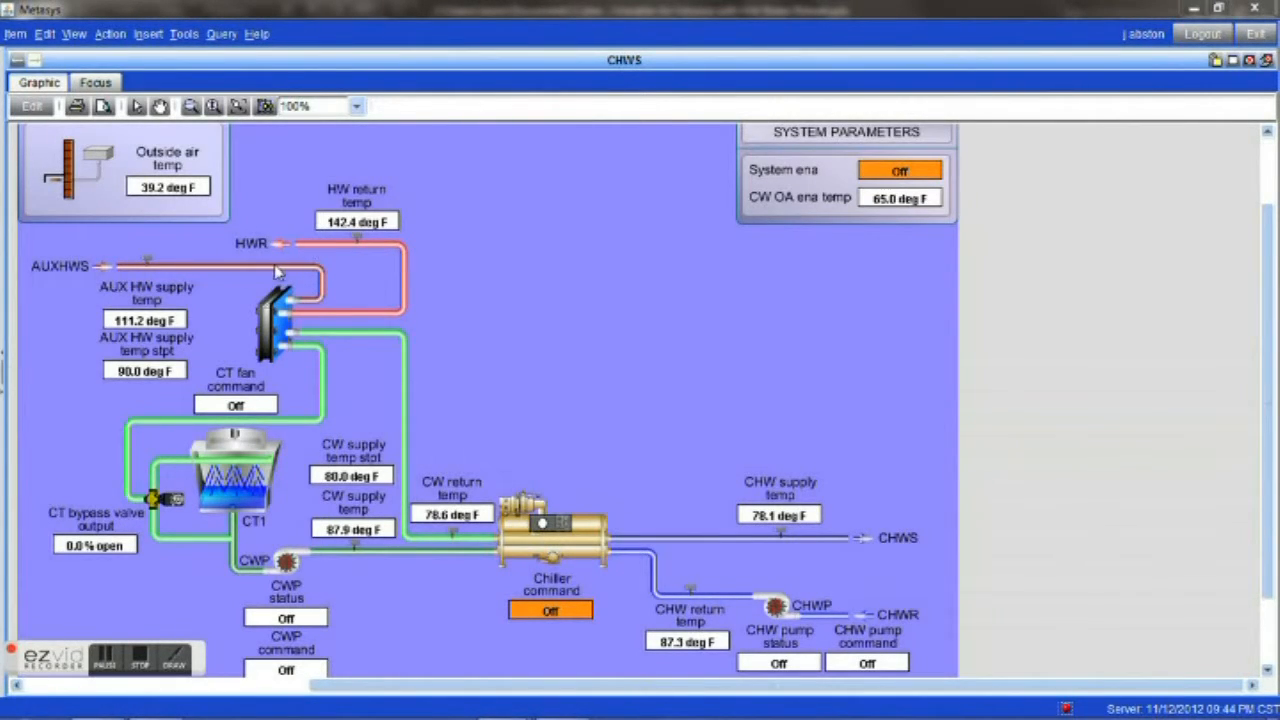
{"action": "mouse_move", "coordinate": [368, 256]}
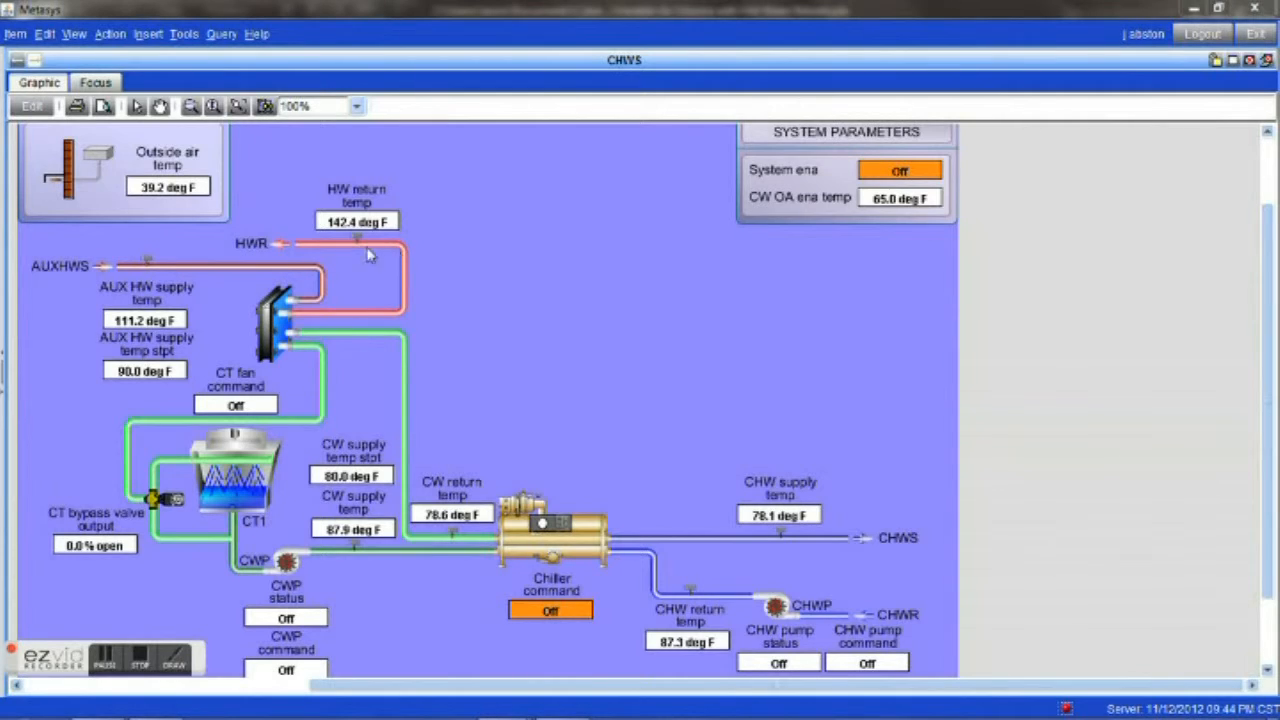
{"action": "mouse_move", "coordinate": [548, 552]}
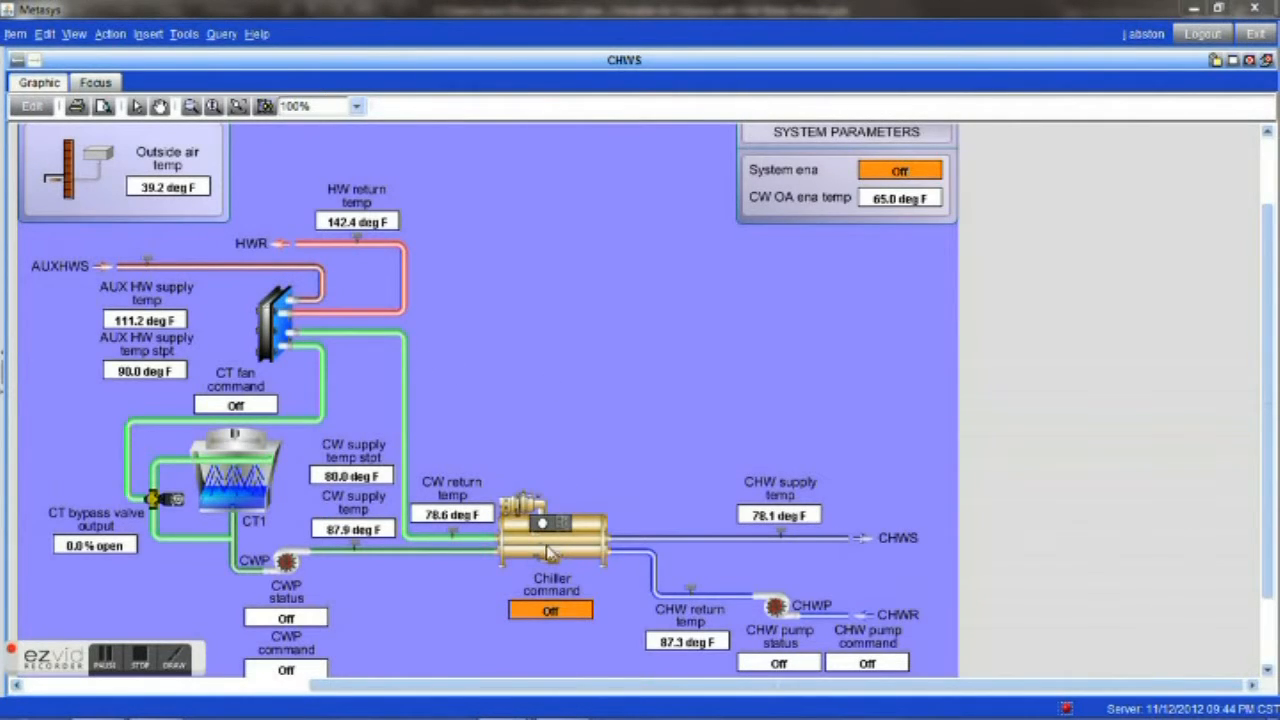
{"action": "mouse_move", "coordinate": [498, 538]}
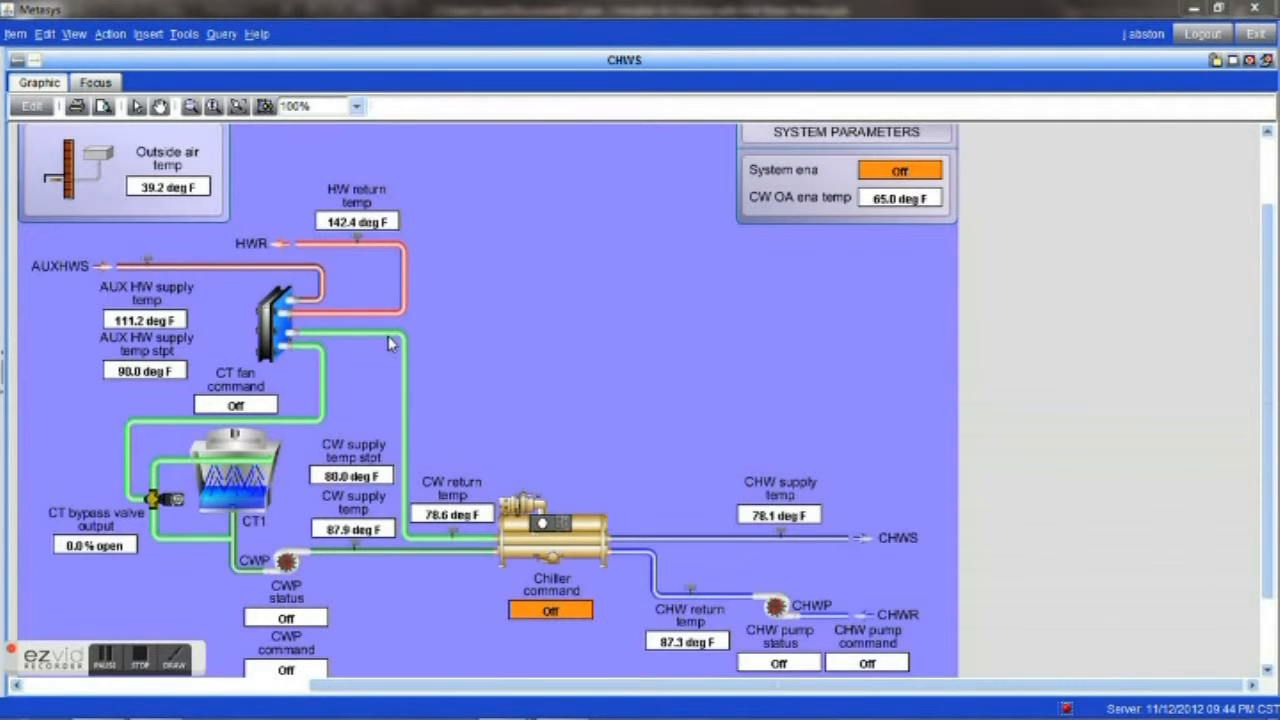
{"action": "mouse_move", "coordinate": [228, 476]}
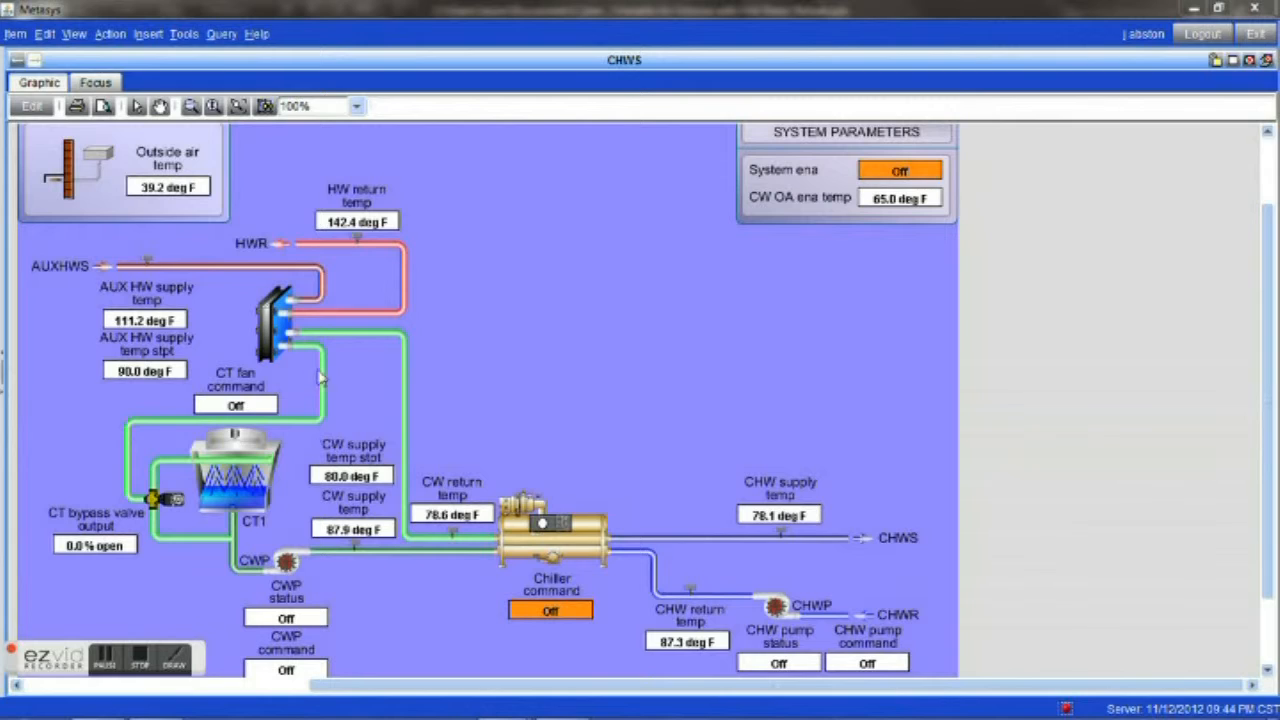
{"action": "mouse_move", "coordinate": [236, 480]}
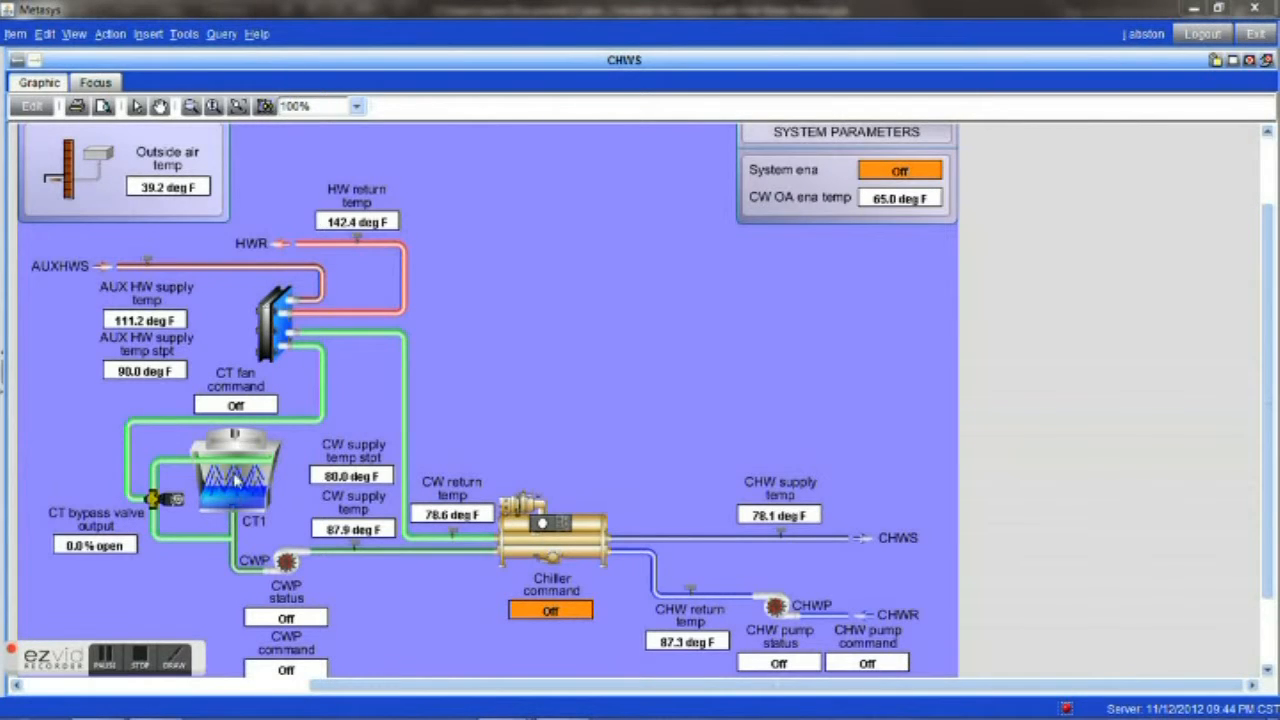
{"action": "mouse_move", "coordinate": [280, 372]}
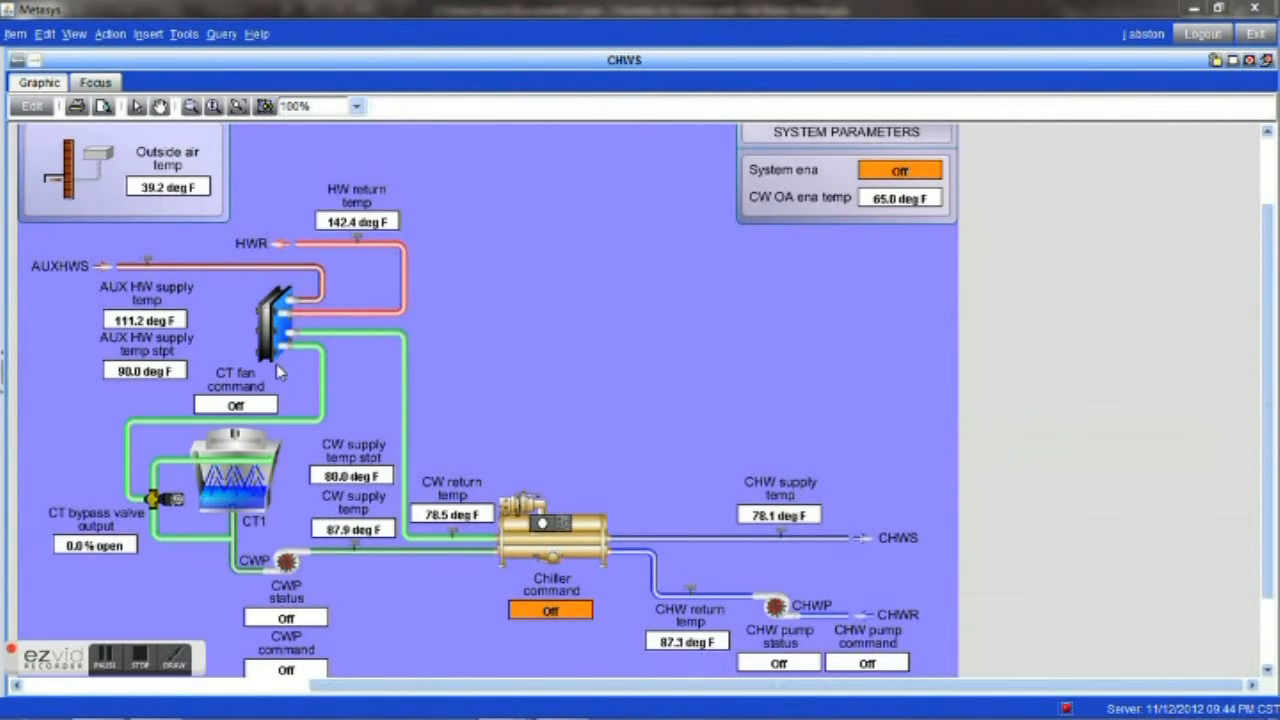
{"action": "mouse_move", "coordinate": [256, 362]}
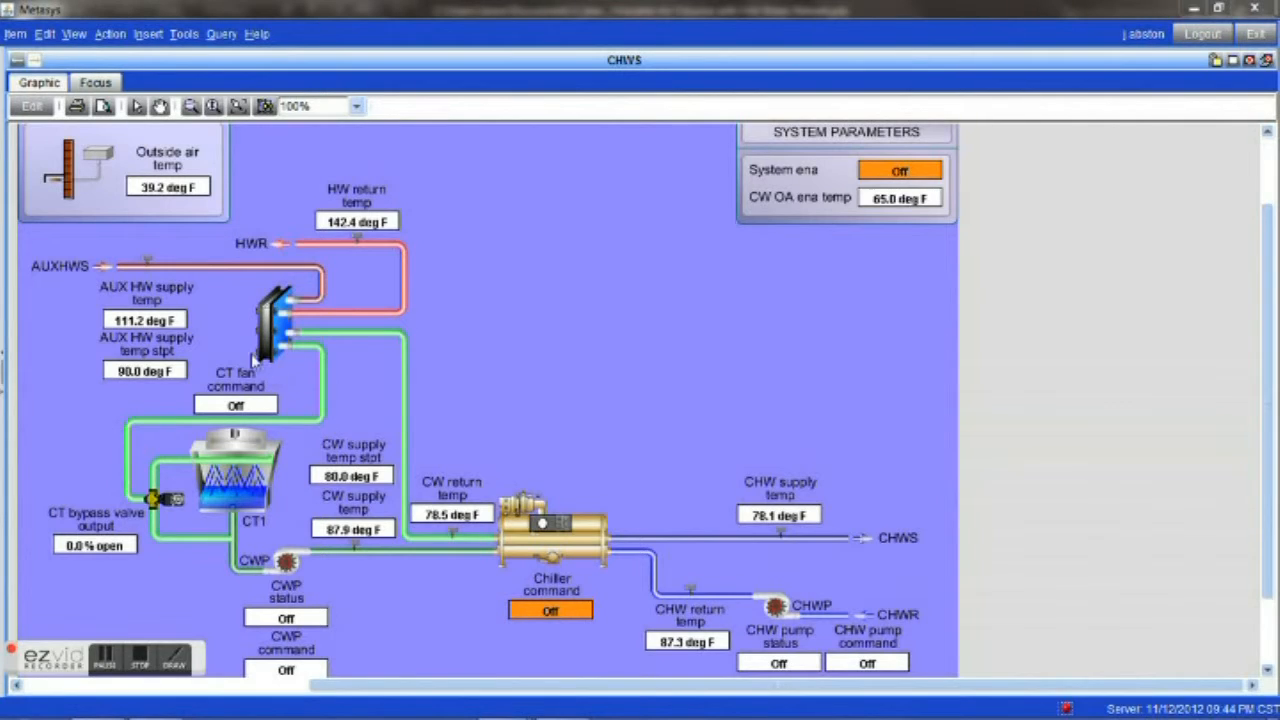
{"action": "mouse_move", "coordinate": [460, 556]}
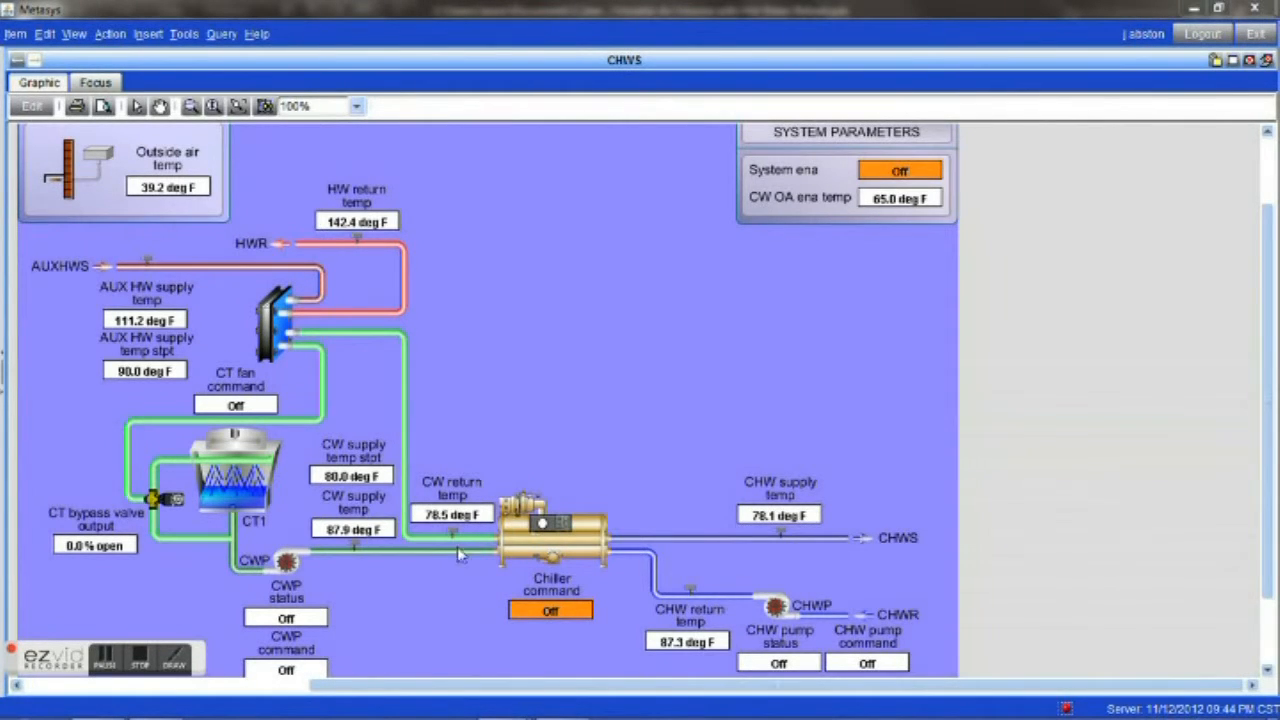
{"action": "mouse_move", "coordinate": [398, 384]}
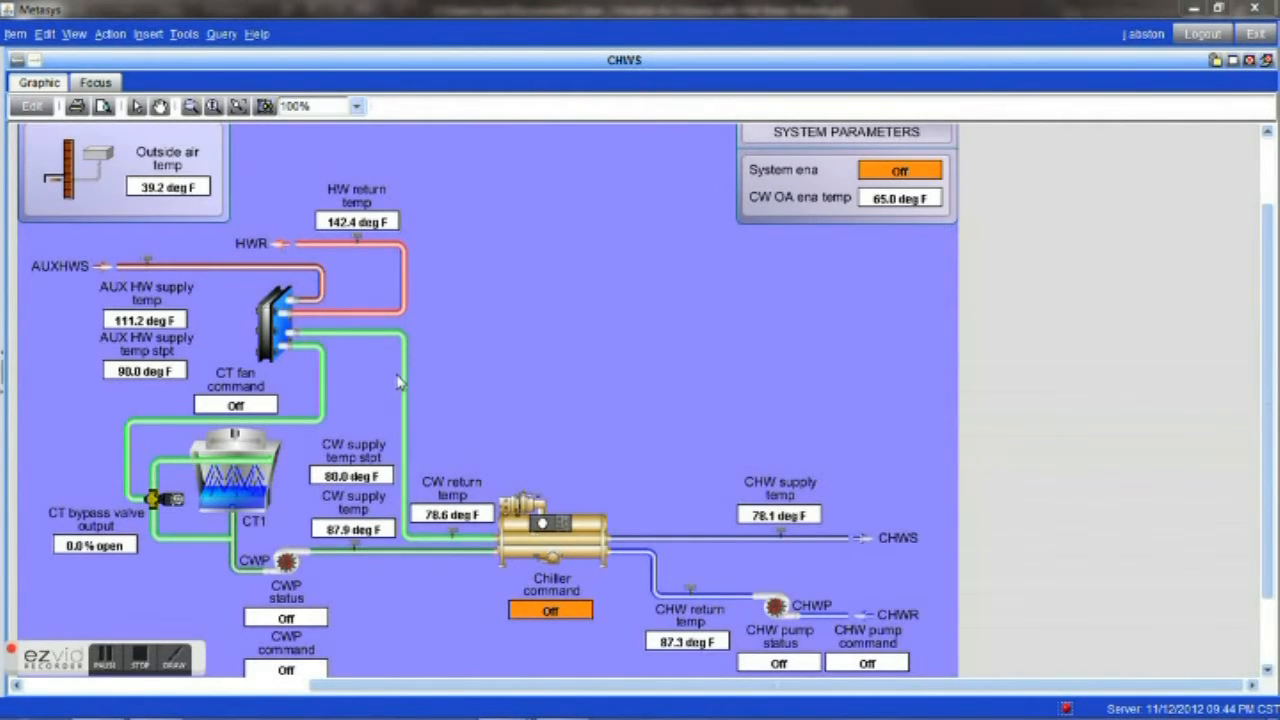
{"action": "mouse_move", "coordinate": [402, 378]}
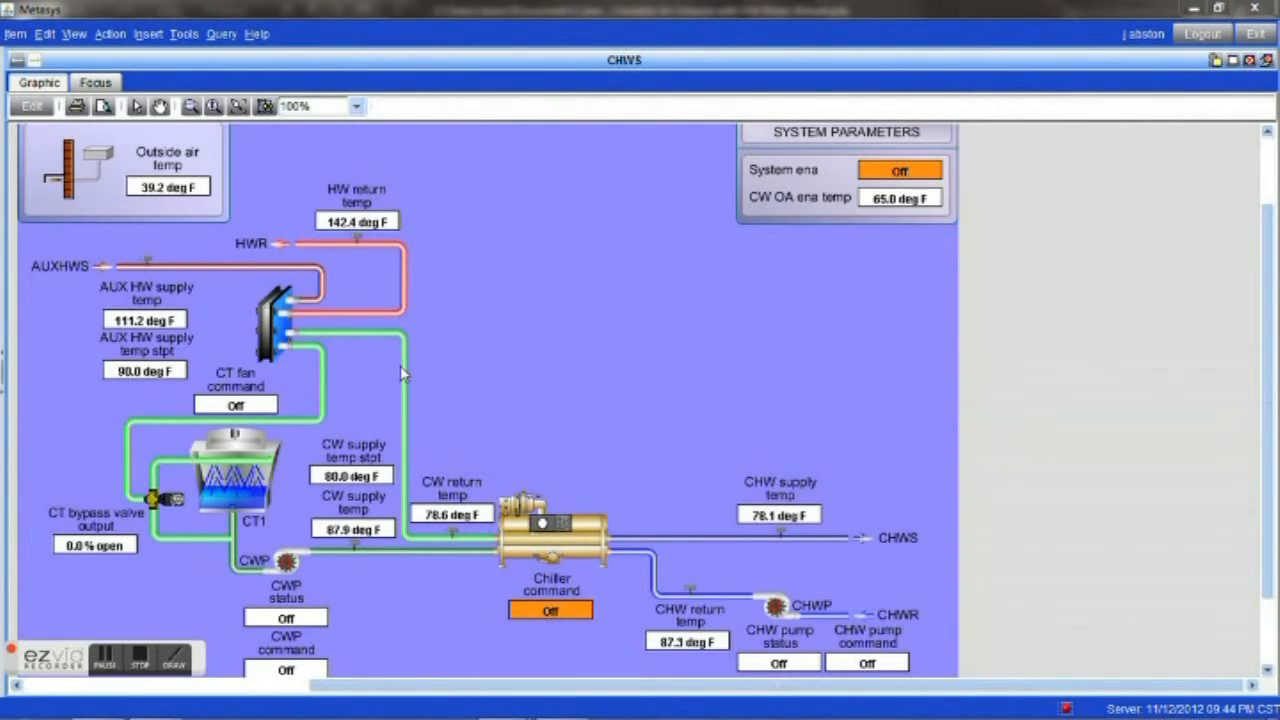
{"action": "mouse_move", "coordinate": [442, 348]}
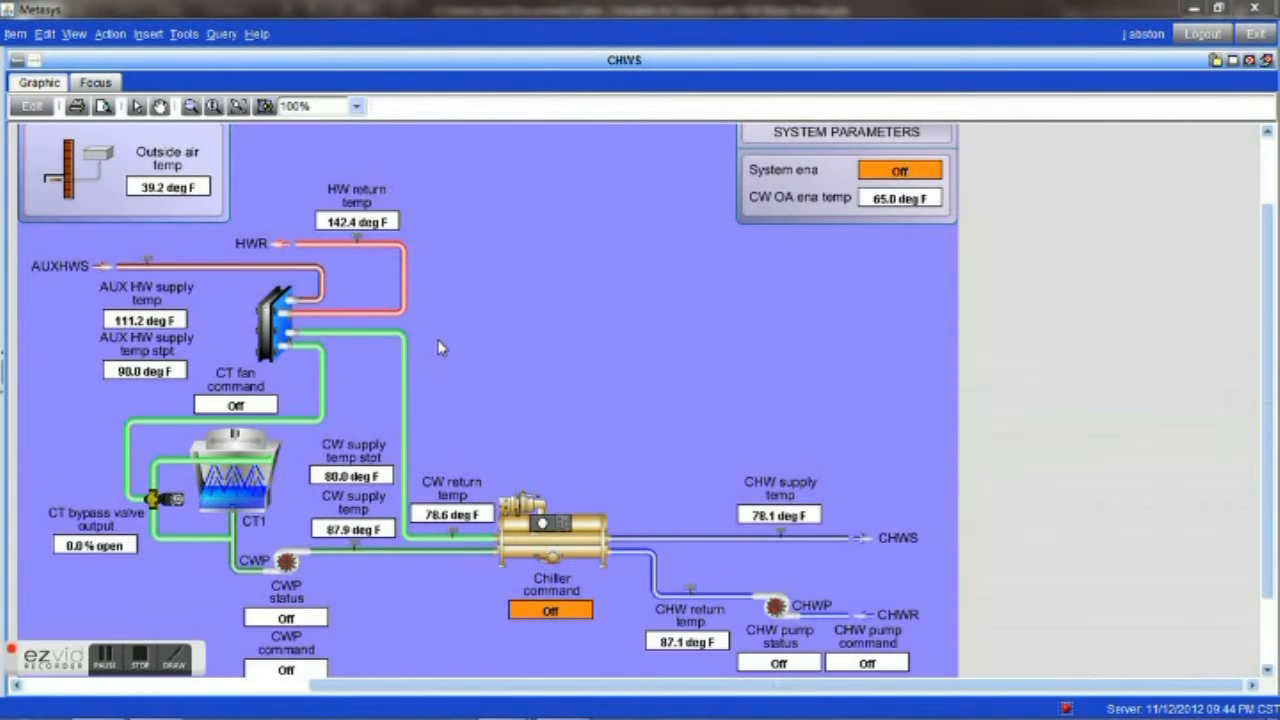
{"action": "mouse_move", "coordinate": [460, 306]}
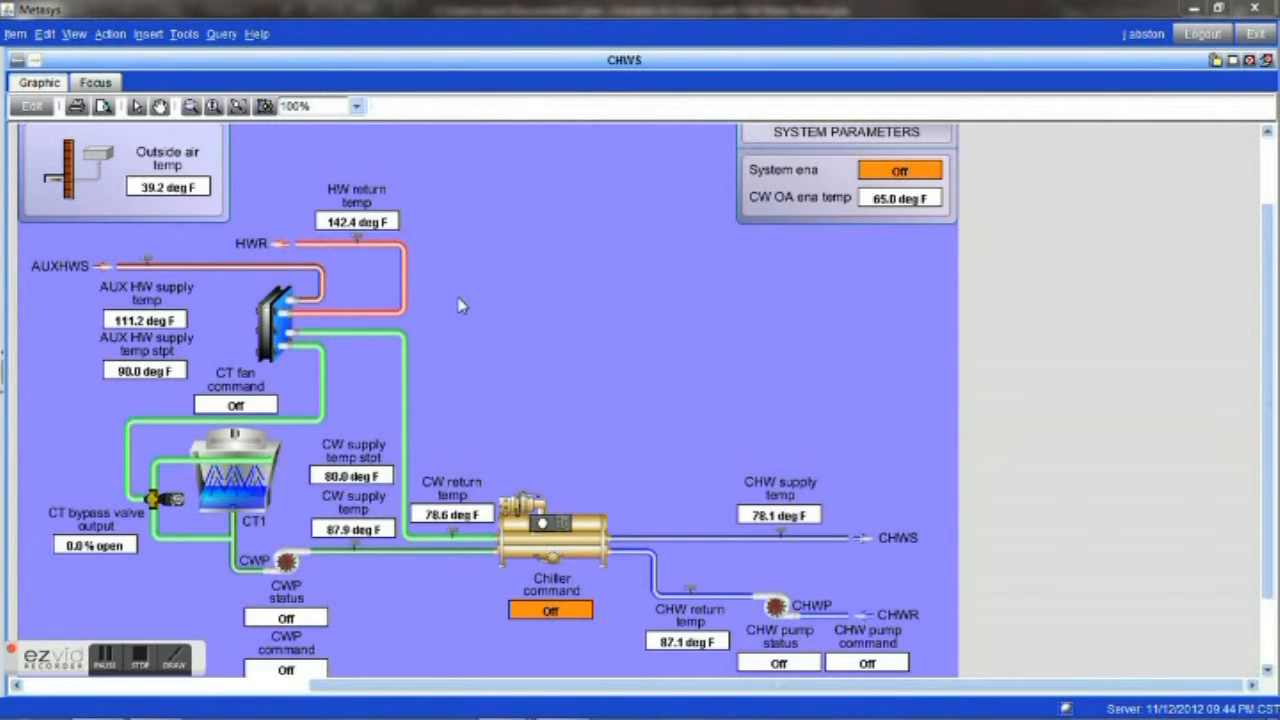
{"action": "mouse_move", "coordinate": [490, 430]}
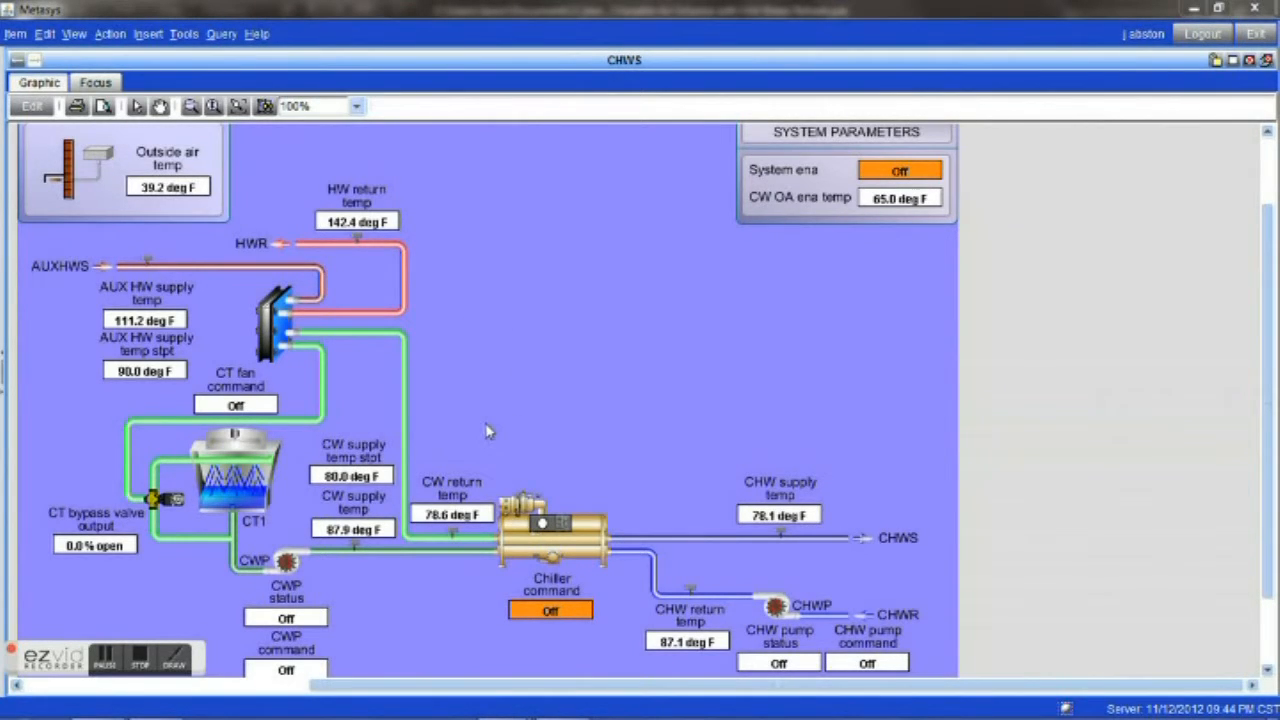
{"action": "mouse_move", "coordinate": [400, 408]}
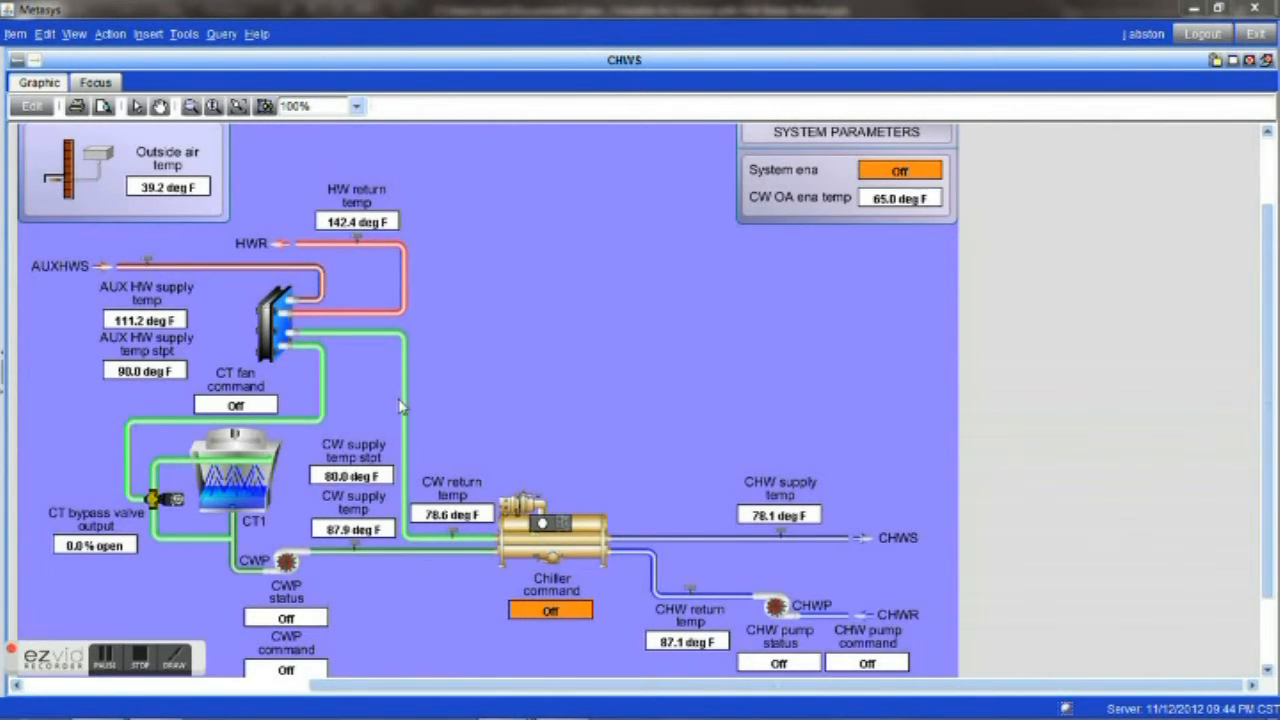
{"action": "mouse_move", "coordinate": [284, 344]}
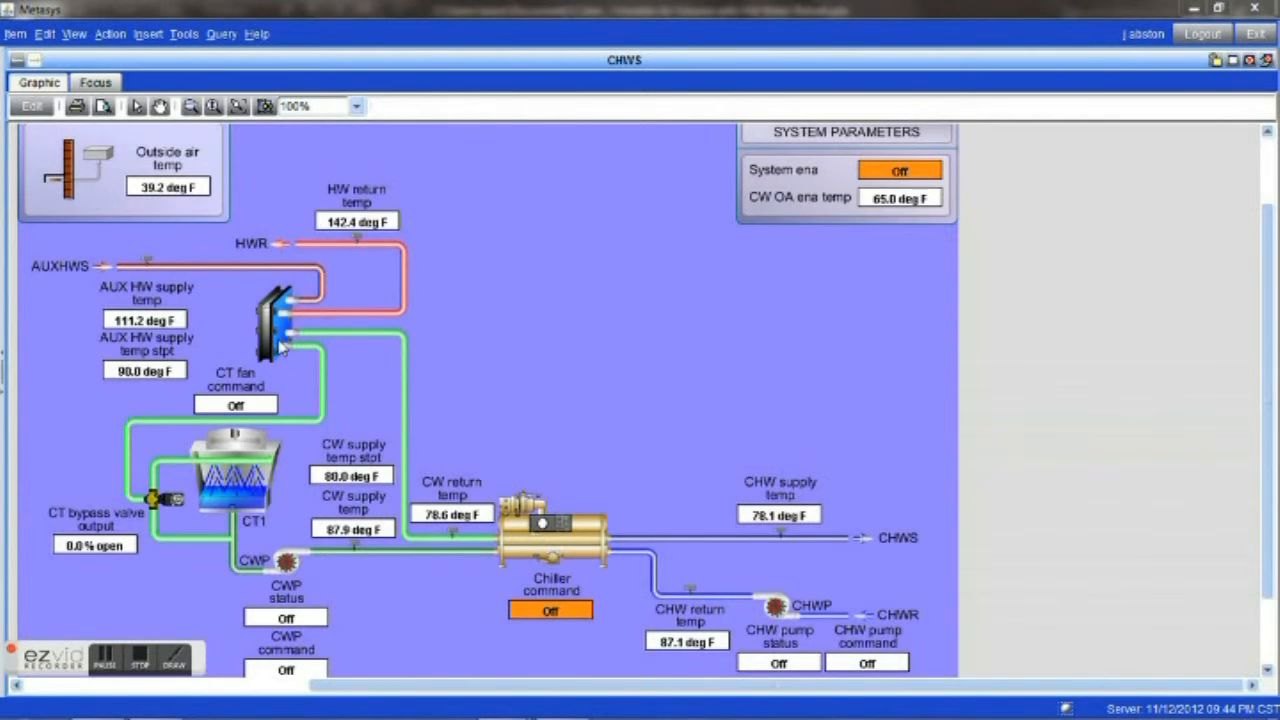
{"action": "mouse_move", "coordinate": [496, 310]}
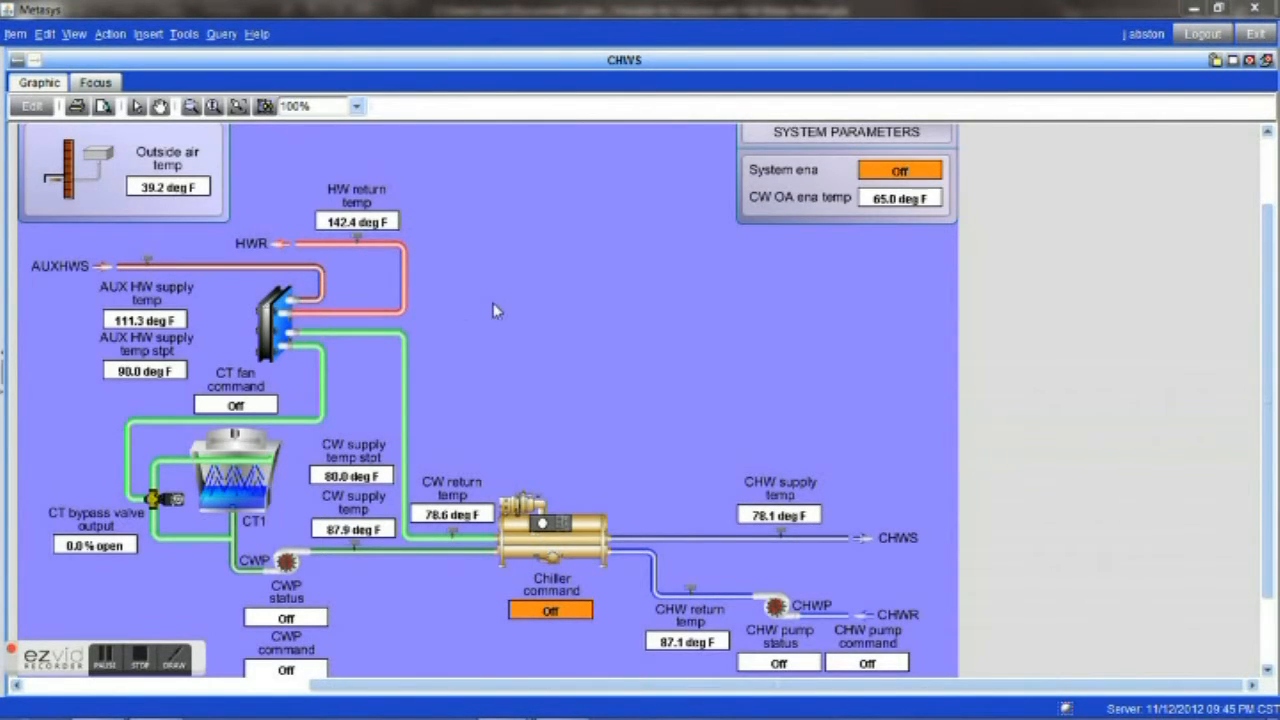
{"action": "mouse_move", "coordinate": [532, 332]}
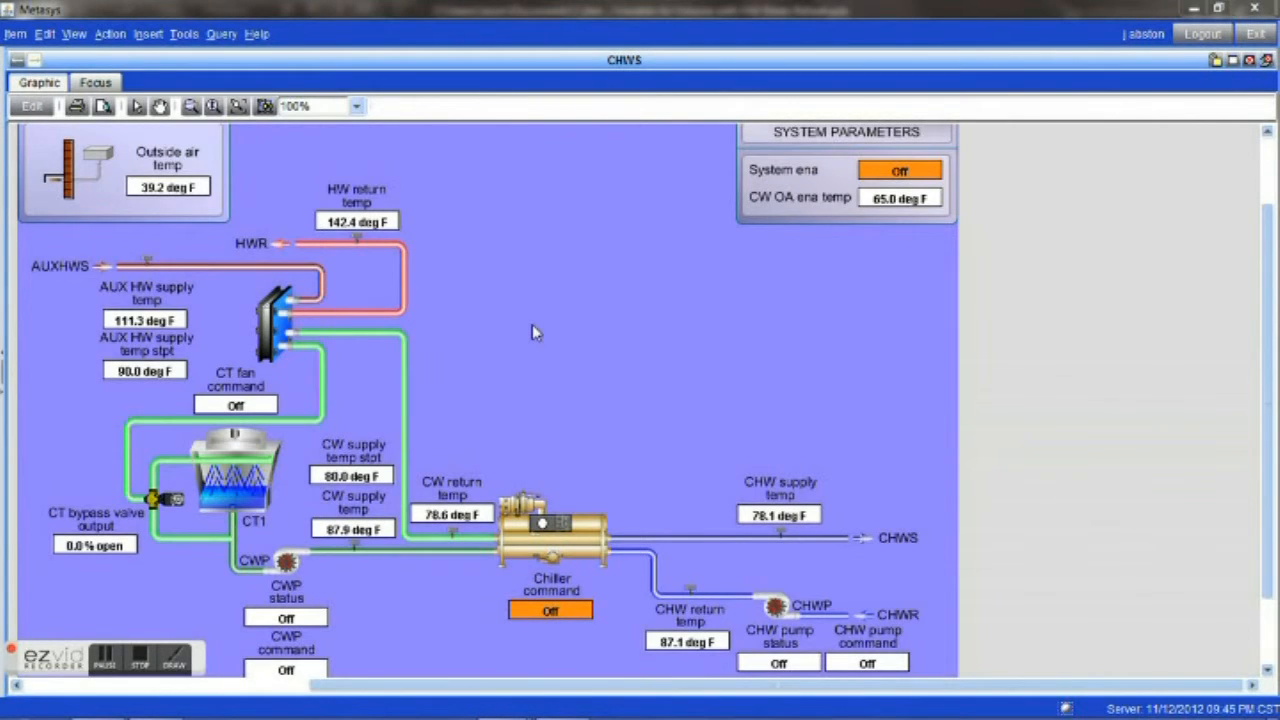
{"action": "mouse_move", "coordinate": [436, 396]}
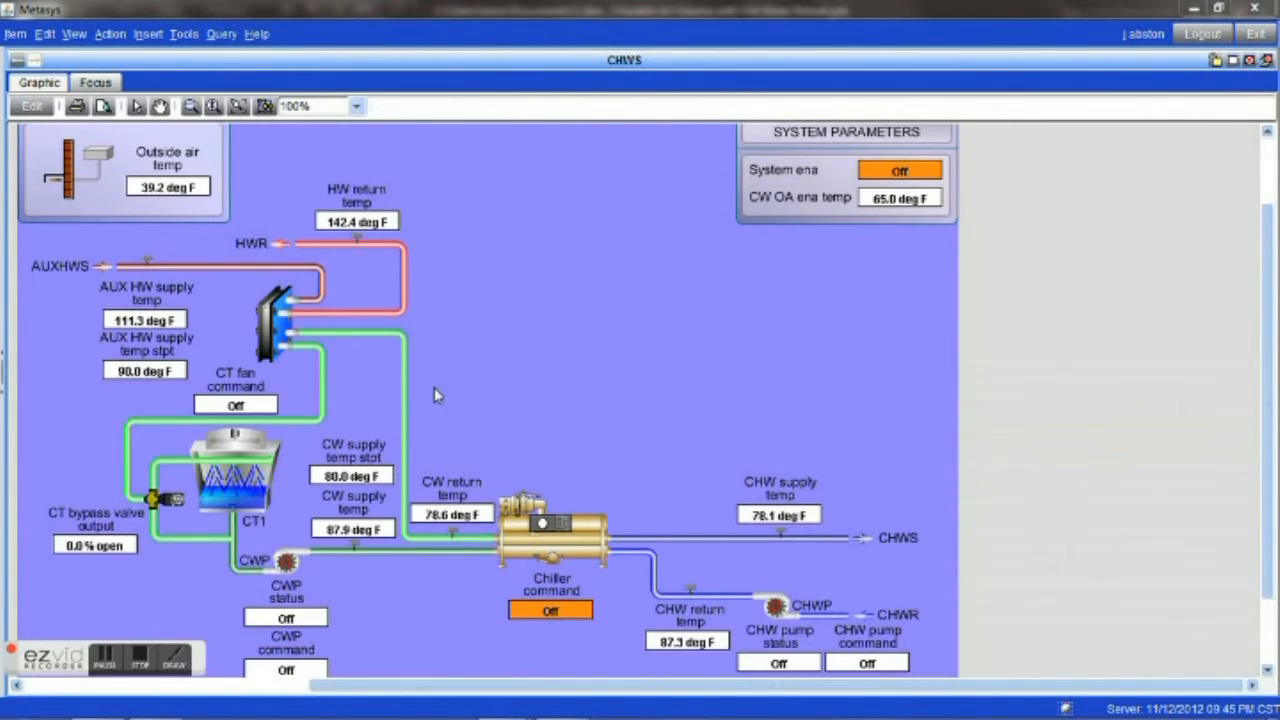